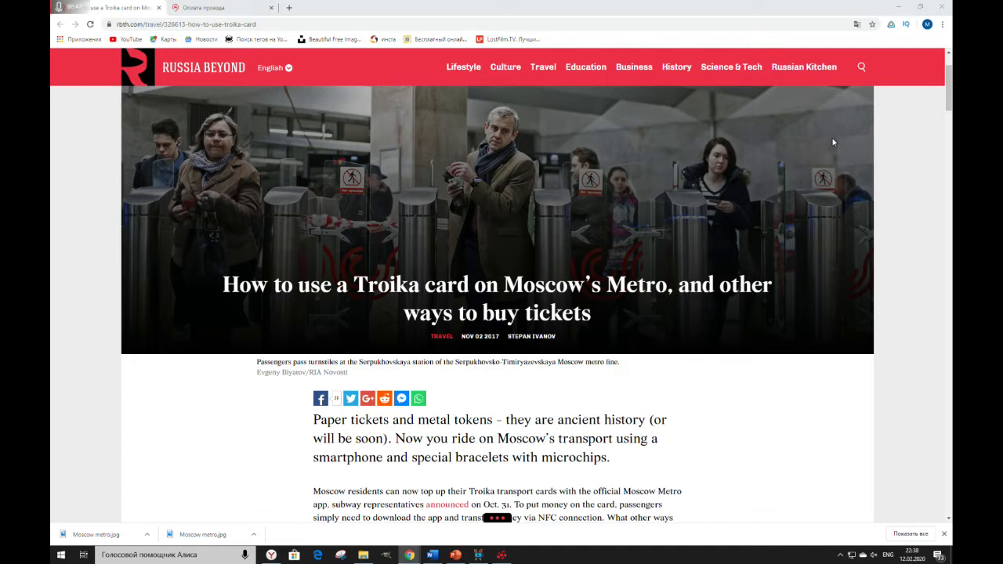
Read the Troika article's headline and introduction down to the Troika card heading and photo
{"action": "scroll", "scroll_direction": "down", "scroll_amount": 3}
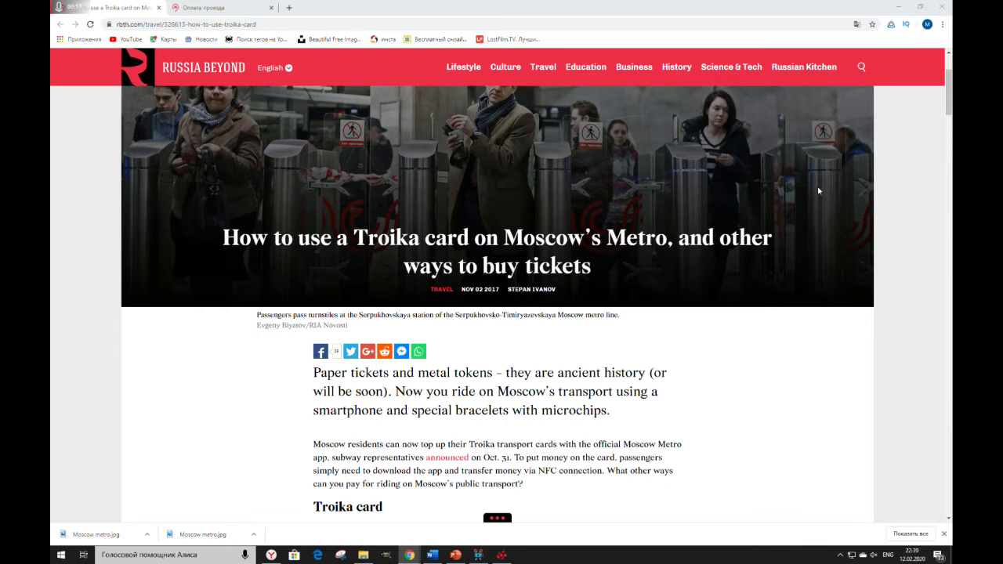
{"action": "scroll", "scroll_direction": "down", "scroll_amount": 3}
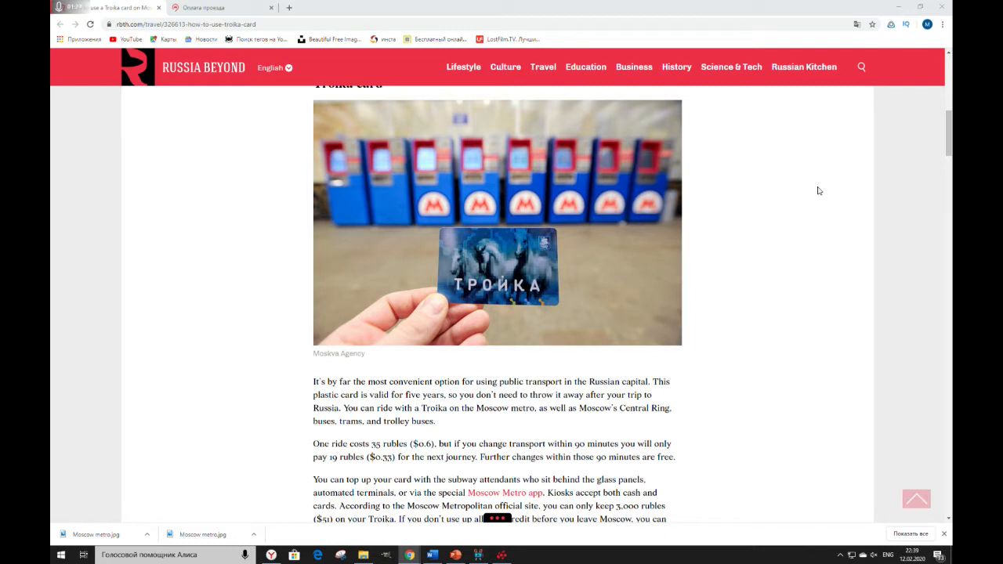
{"action": "scroll", "scroll_direction": "down", "scroll_amount": 3}
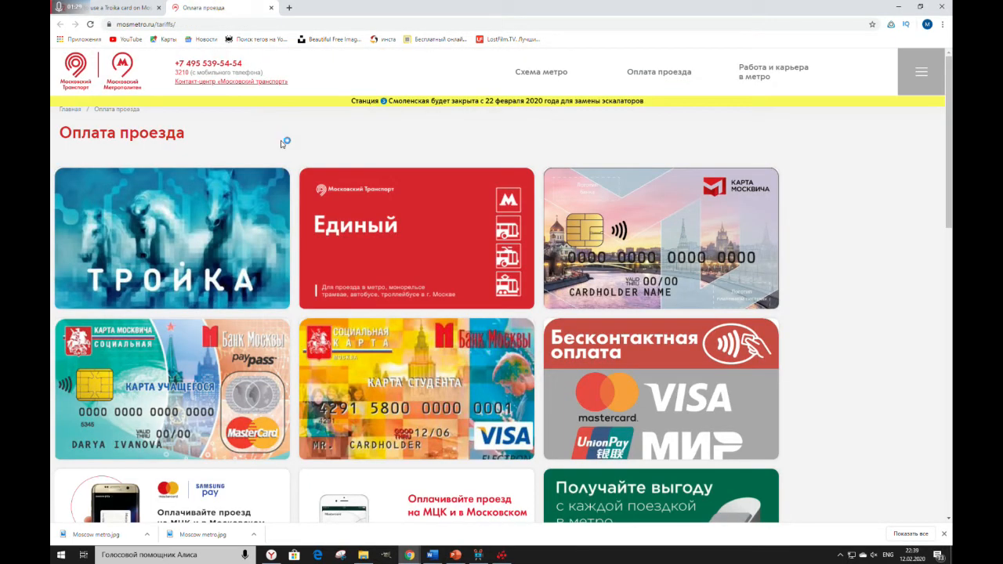
View the Troika card page down to the Кошелек tariffs of 40, 47 and 62 ₽
{"action": "left_click", "coordinate": [172, 238]}
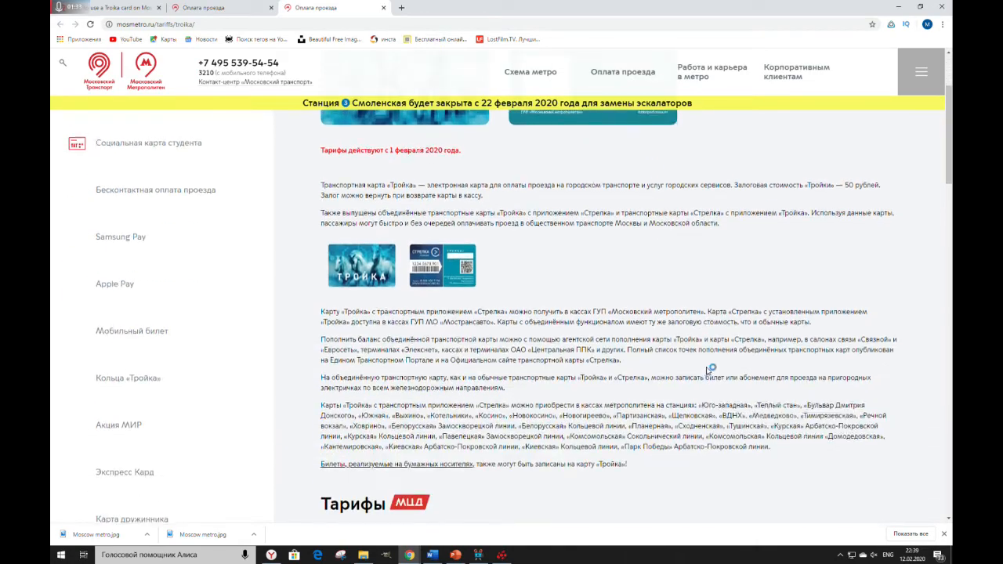
{"action": "scroll", "scroll_direction": "down", "scroll_amount": 3}
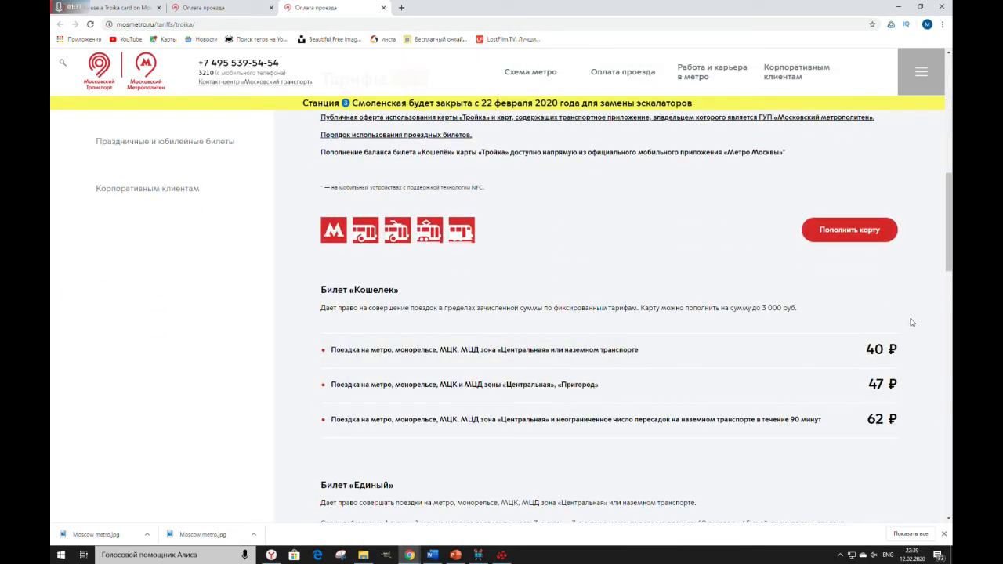
{"action": "scroll", "scroll_direction": "down", "scroll_amount": 3}
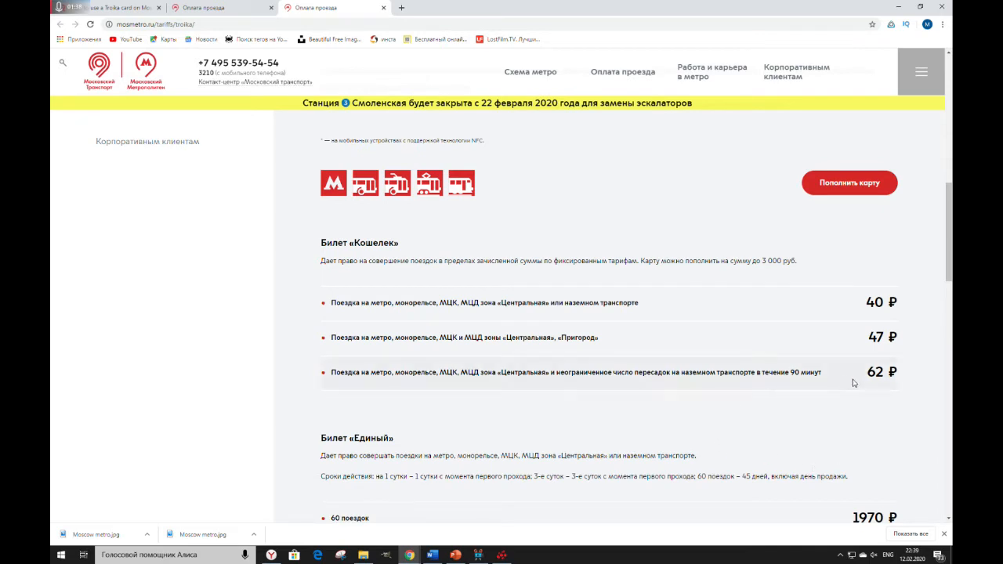
{"action": "mouse_move", "coordinate": [619, 311]}
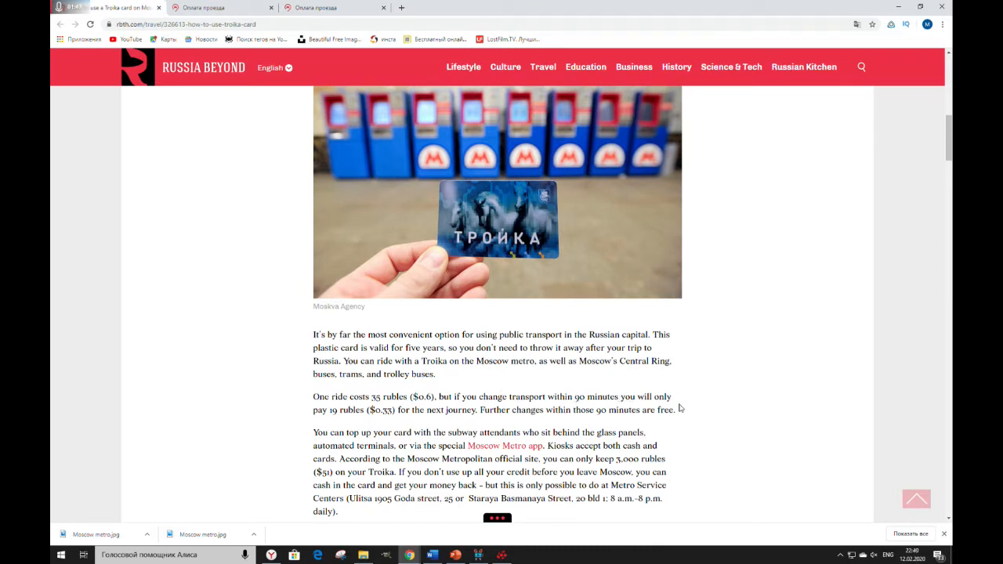
Return to the article and read the top-up, balance and one-person rule paragraphs to the Yediny ticket heading
{"action": "left_click", "coordinate": [321, 6]}
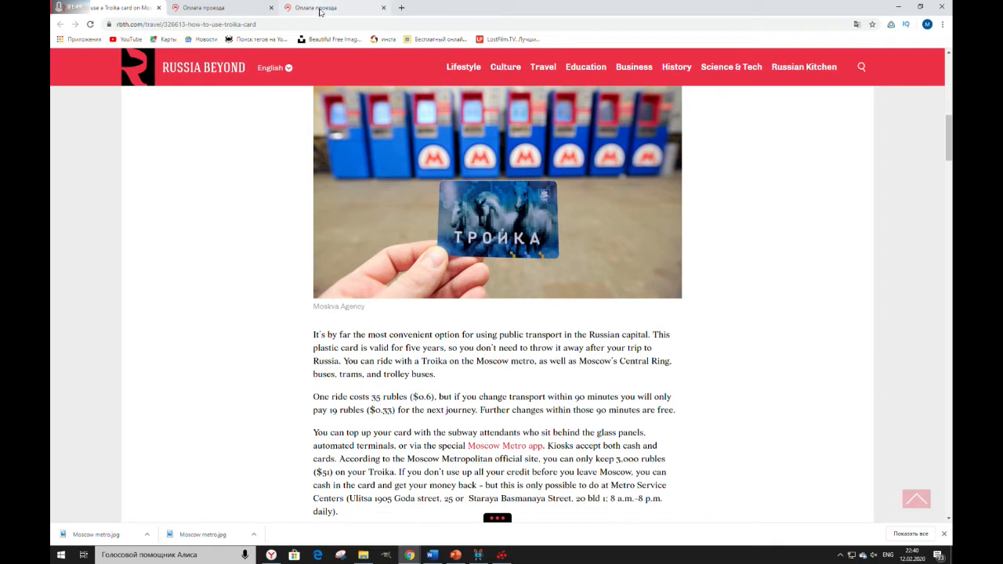
{"action": "left_click", "coordinate": [313, 7]}
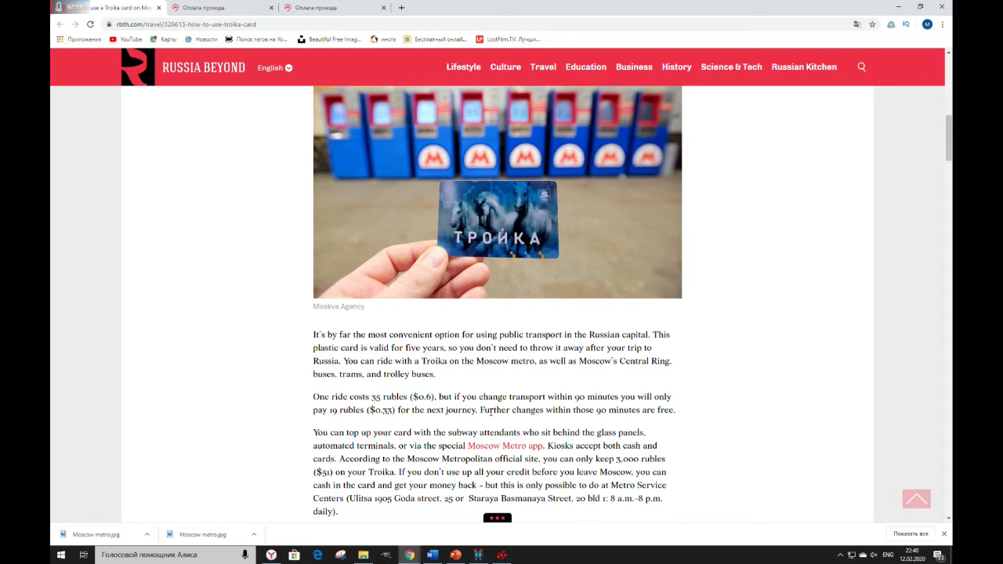
{"action": "mouse_move", "coordinate": [251, 488]}
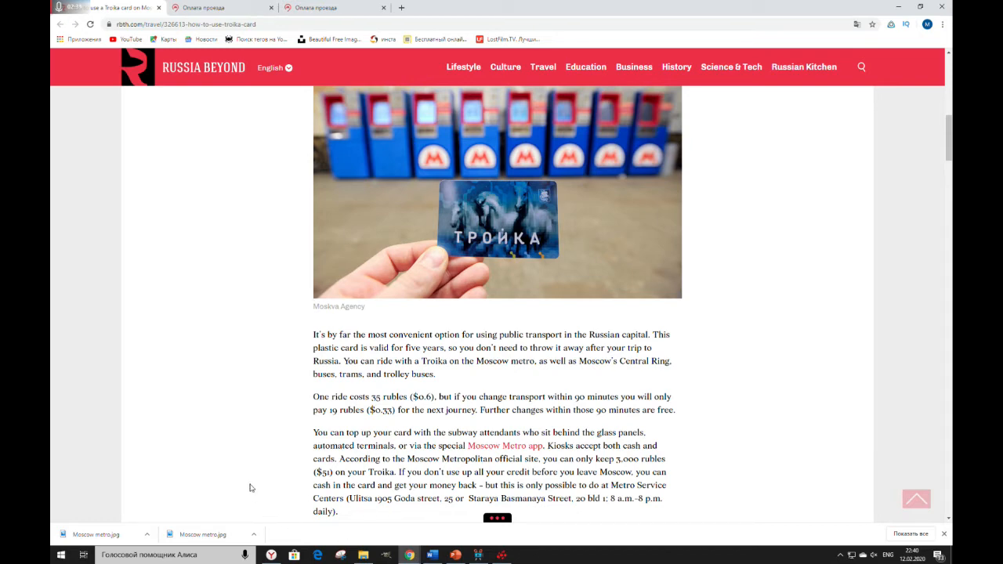
{"action": "scroll", "scroll_direction": "down", "scroll_amount": 3}
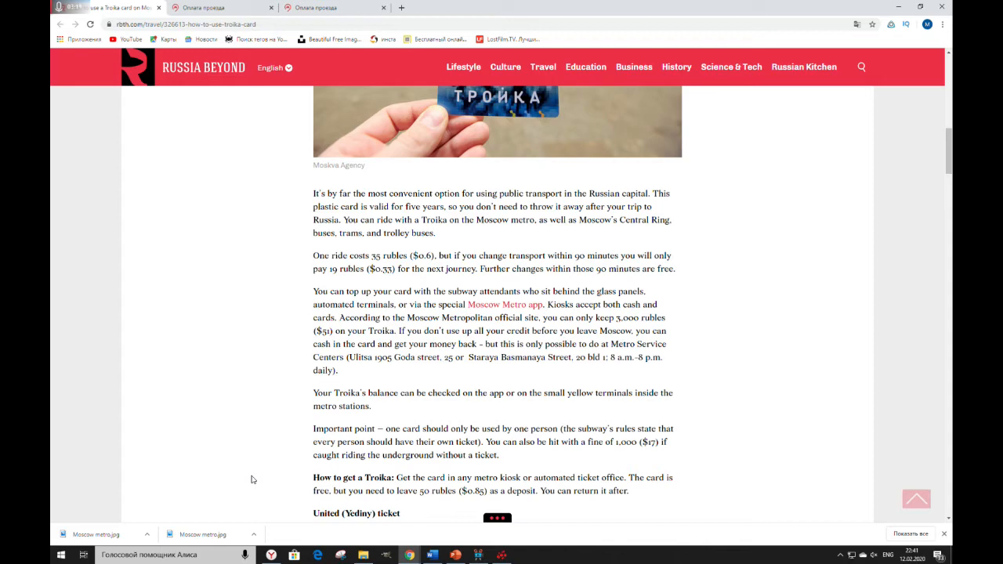
Read the United (Yediny) ticket section on ride options, prices, validity and where to buy
{"action": "scroll", "scroll_direction": "down", "scroll_amount": 3}
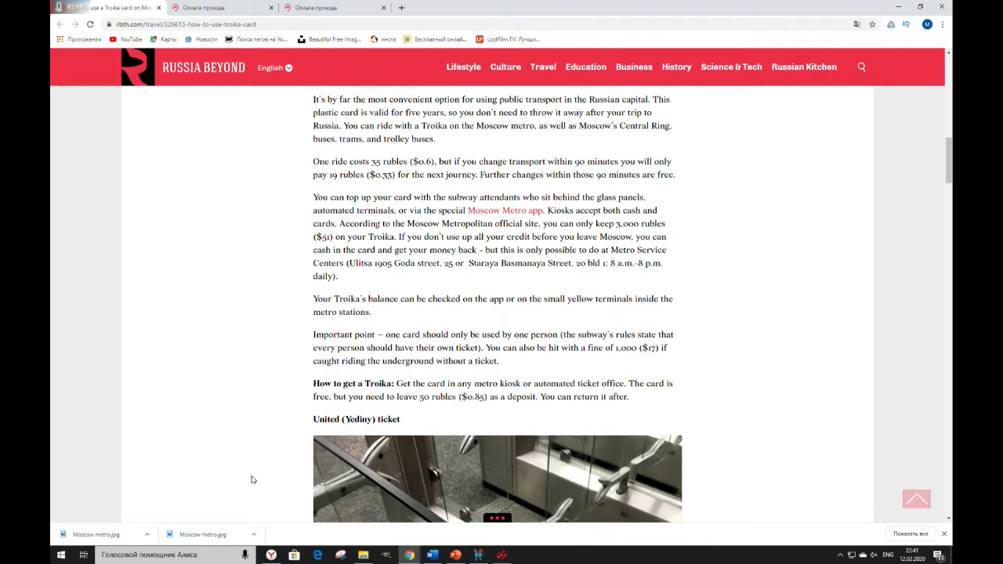
{"action": "scroll", "scroll_direction": "down", "scroll_amount": 3}
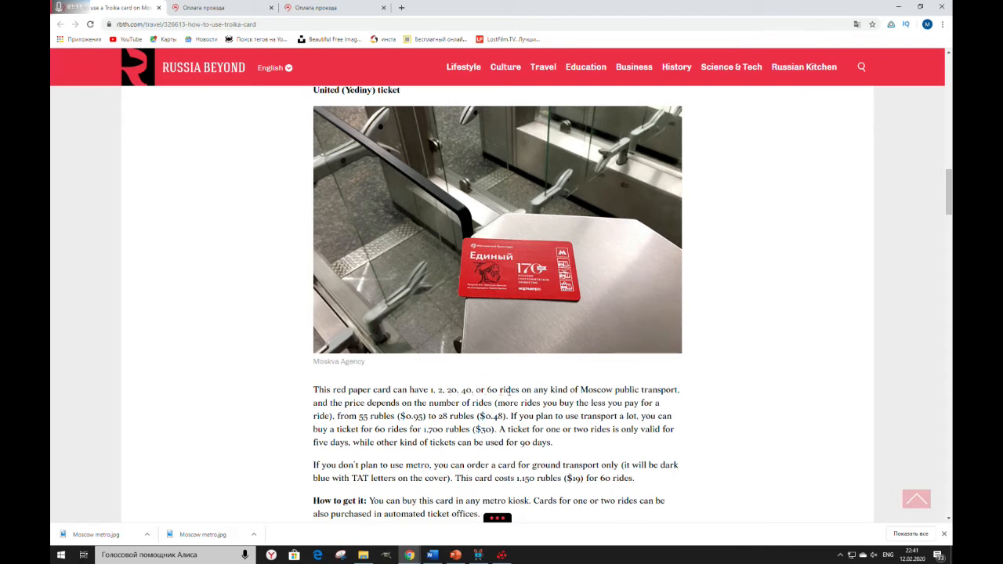
{"action": "mouse_move", "coordinate": [746, 387]}
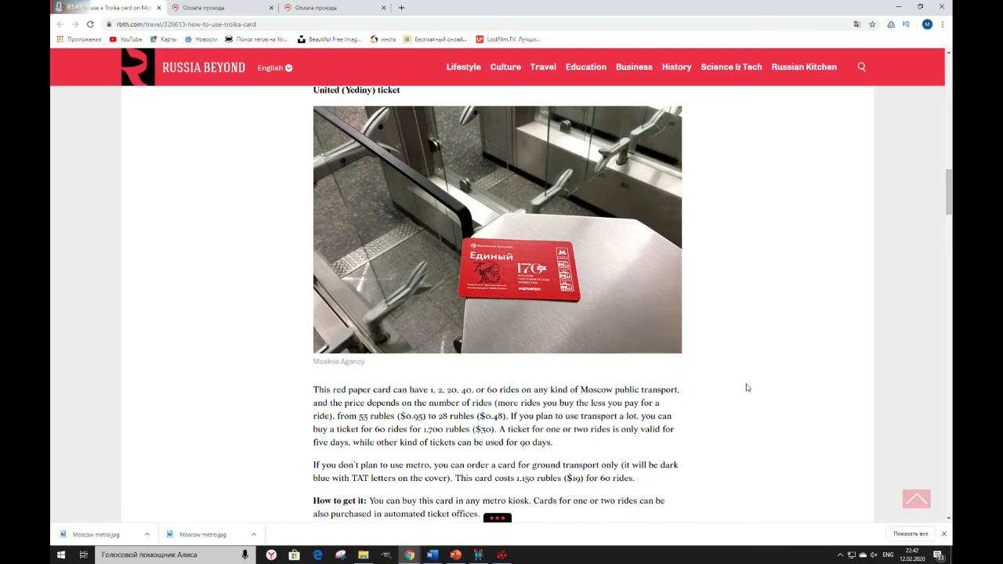
{"action": "mouse_move", "coordinate": [578, 49]}
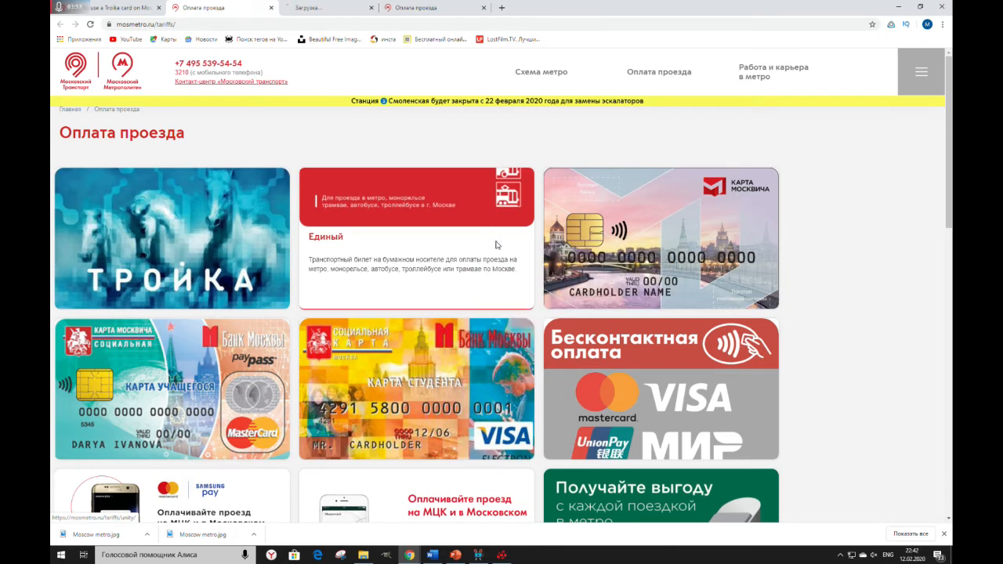
View the Единый ticket prices: 57 ₽ one ride, 114 ₽ two rides, 2900 ₽ monthly
{"action": "left_click", "coordinate": [417, 236]}
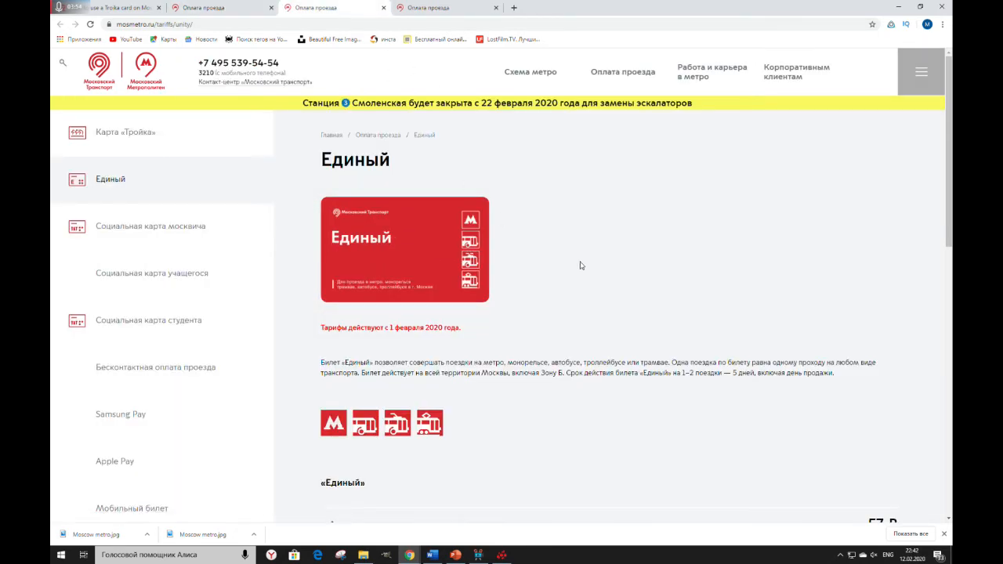
{"action": "mouse_move", "coordinate": [692, 296]}
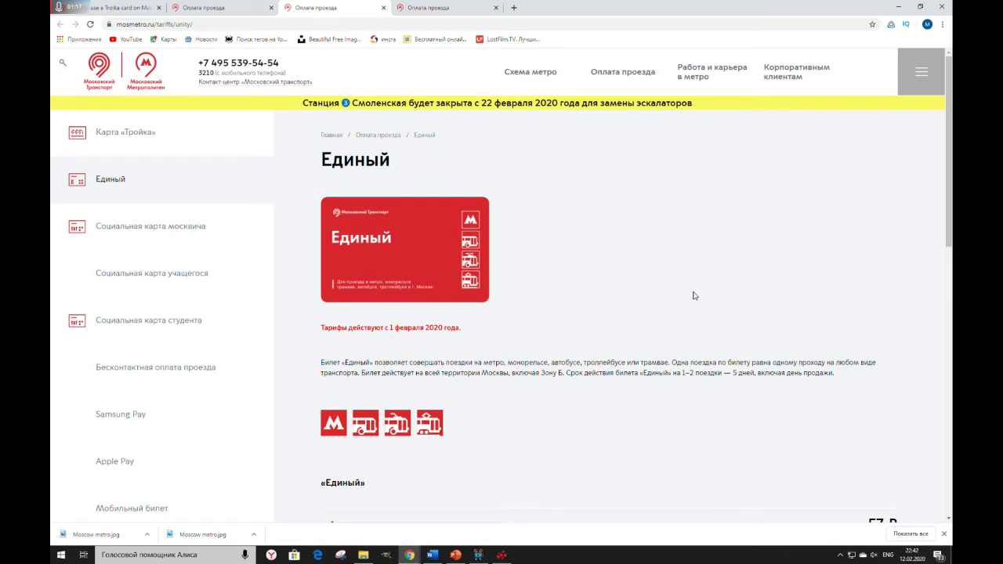
{"action": "mouse_move", "coordinate": [677, 316]}
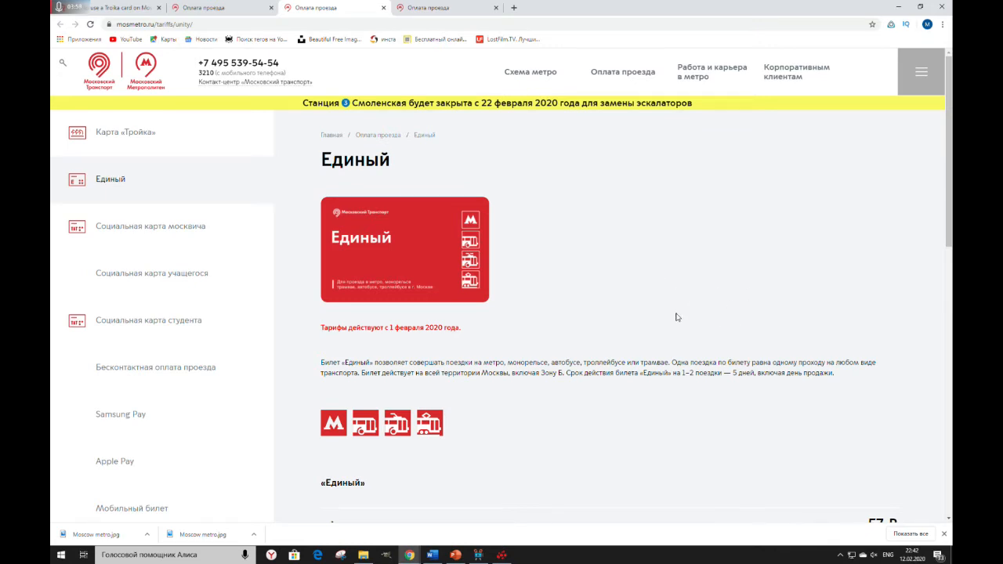
{"action": "mouse_move", "coordinate": [671, 293]}
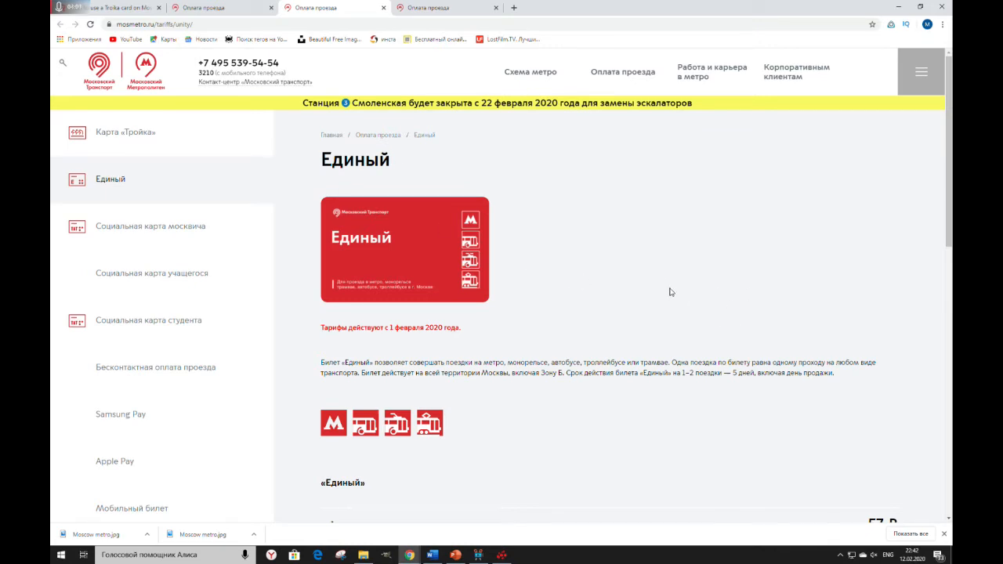
{"action": "scroll", "scroll_direction": "down", "scroll_amount": 3}
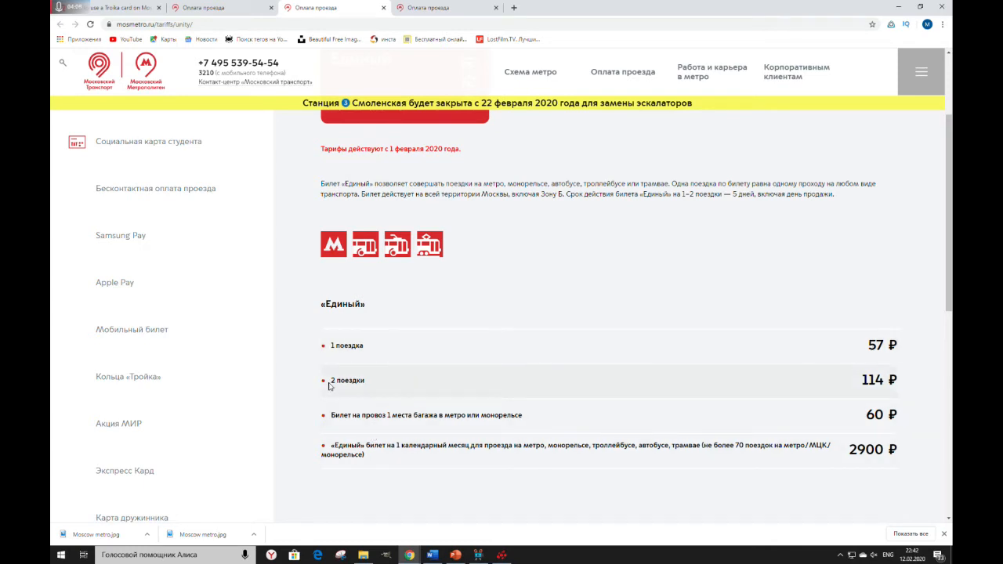
{"action": "mouse_move", "coordinate": [868, 386]}
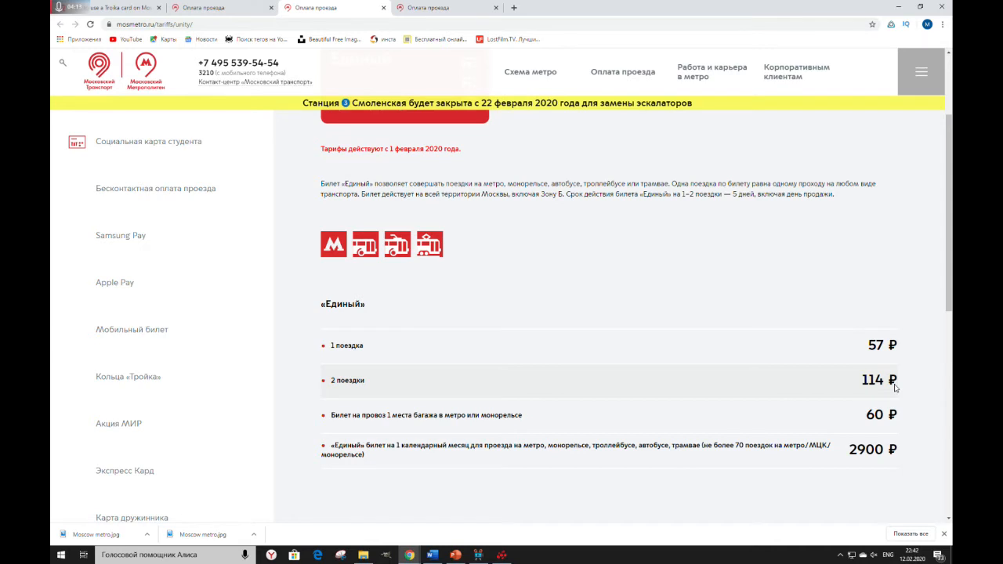
{"action": "mouse_move", "coordinate": [924, 395]}
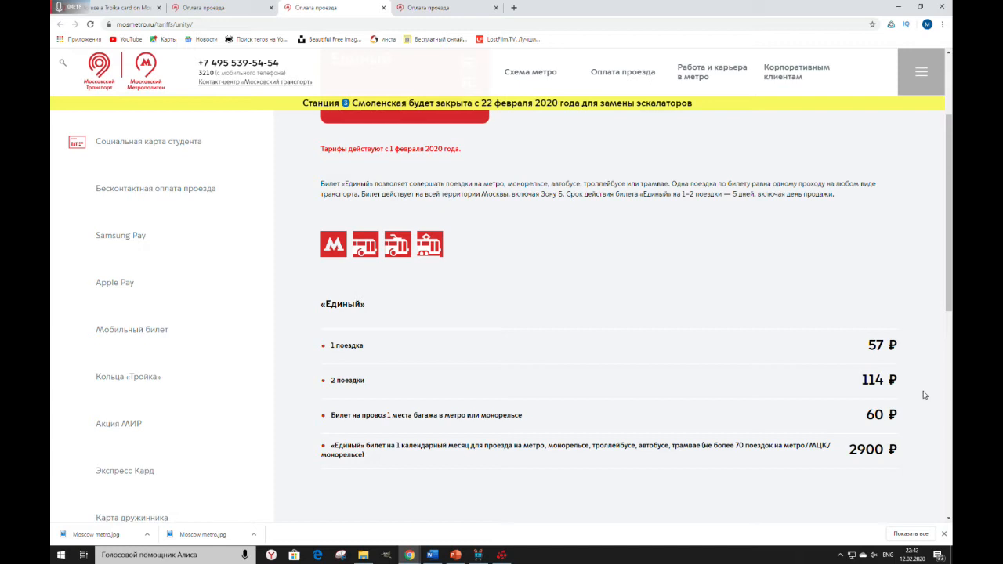
{"action": "mouse_move", "coordinate": [614, 272]}
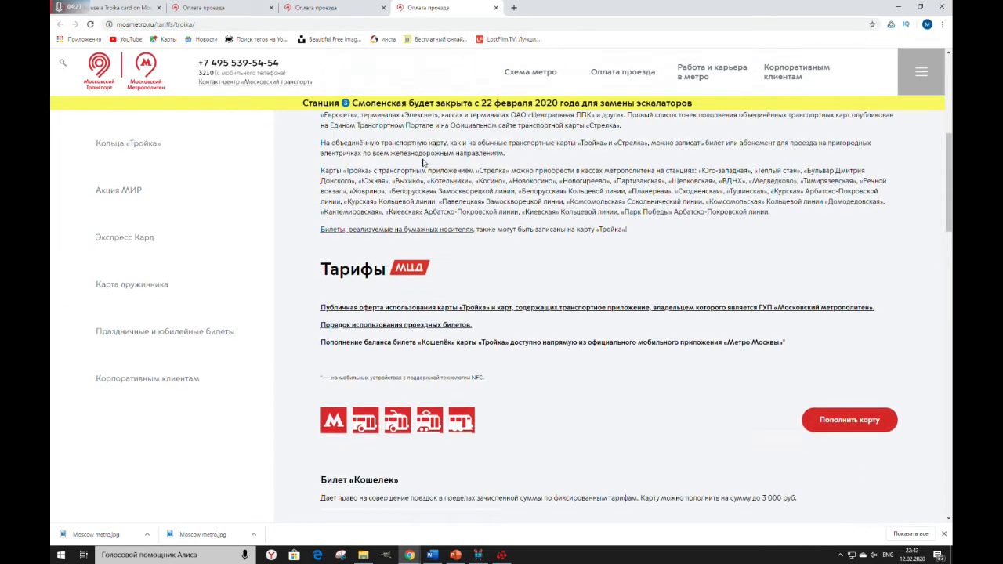
Read the Единый tariff list from 60 rides 1970 ₽ to 365 days 19500 ₽, then return to the article
{"action": "scroll", "scroll_direction": "up", "scroll_amount": 3}
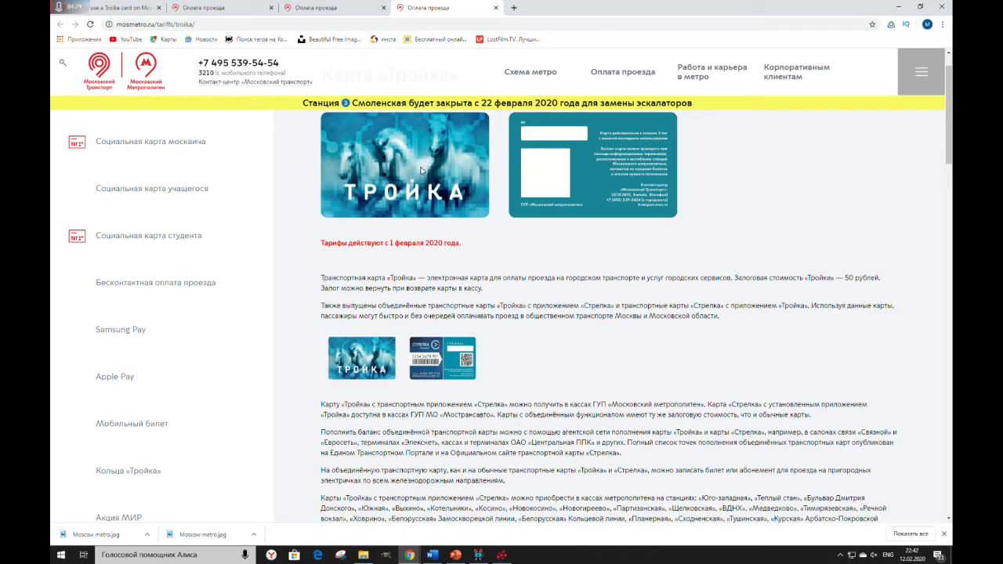
{"action": "mouse_move", "coordinate": [395, 151]}
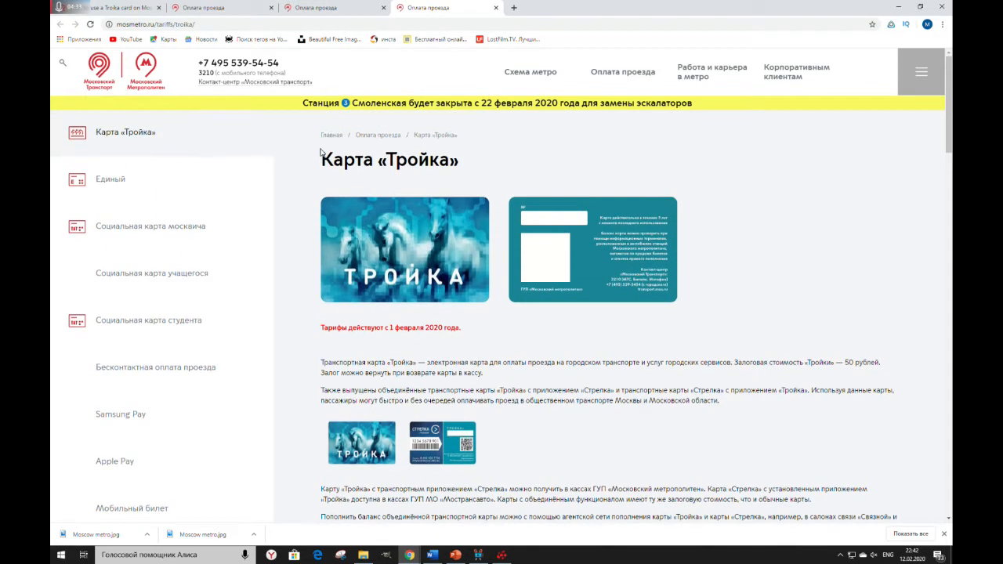
{"action": "scroll", "scroll_direction": "down", "scroll_amount": 3}
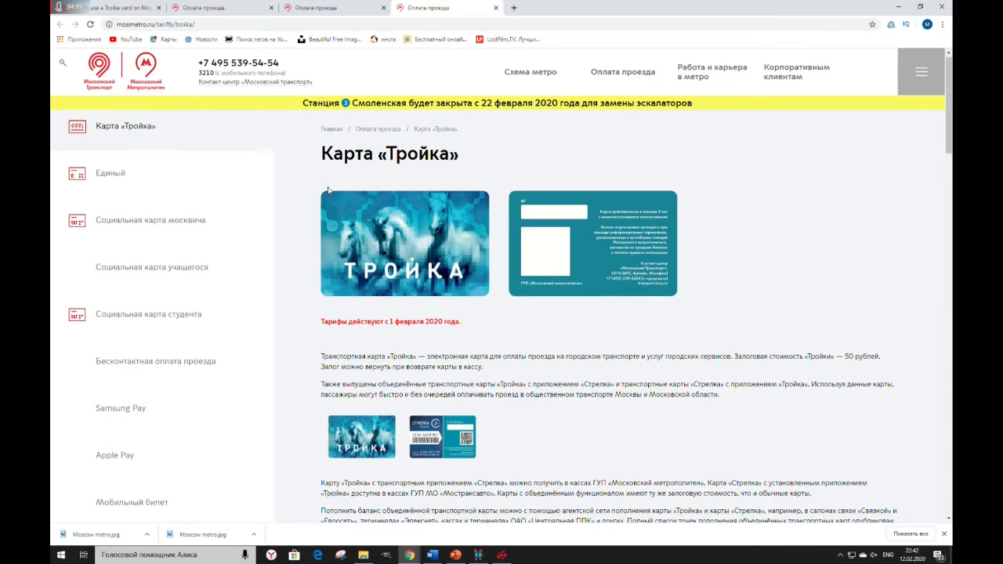
{"action": "scroll", "scroll_direction": "down", "scroll_amount": 3}
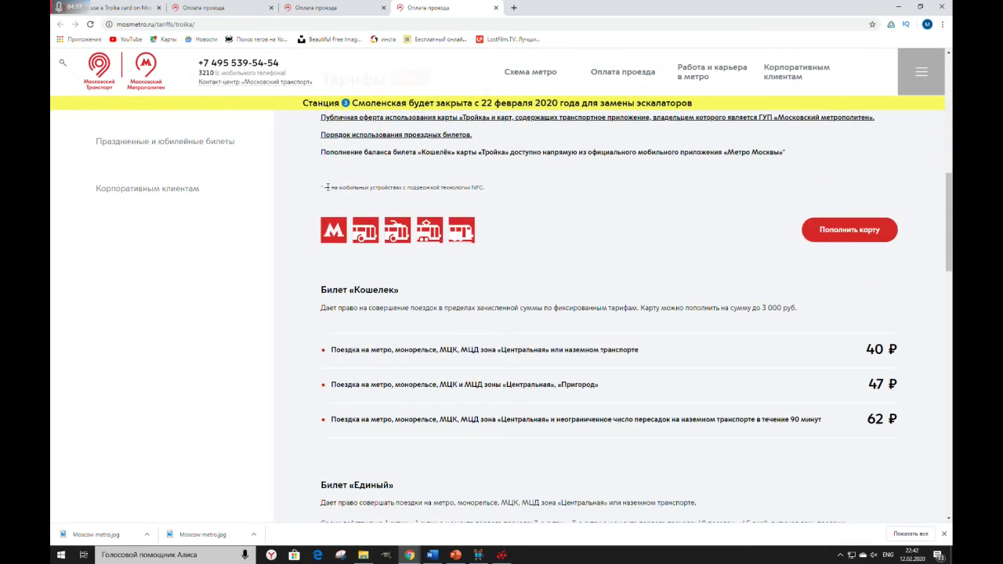
{"action": "scroll", "scroll_direction": "down", "scroll_amount": 3}
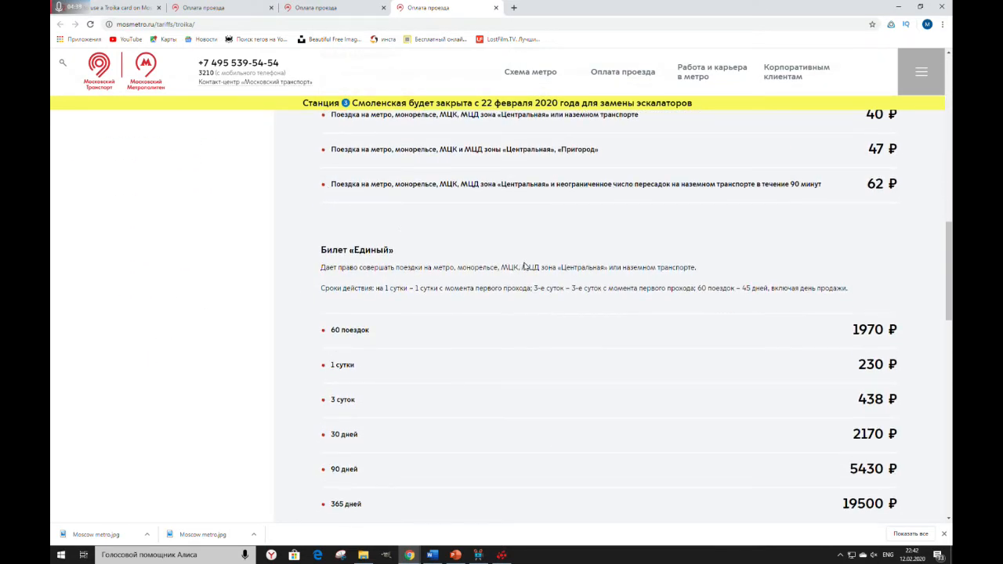
{"action": "scroll", "scroll_direction": "down", "scroll_amount": 3}
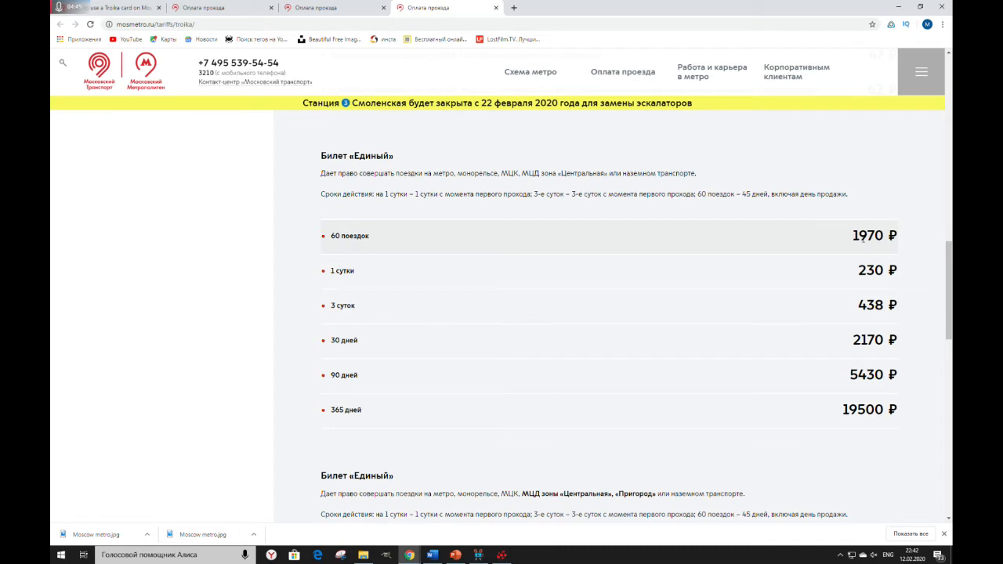
{"action": "mouse_move", "coordinate": [400, 270]}
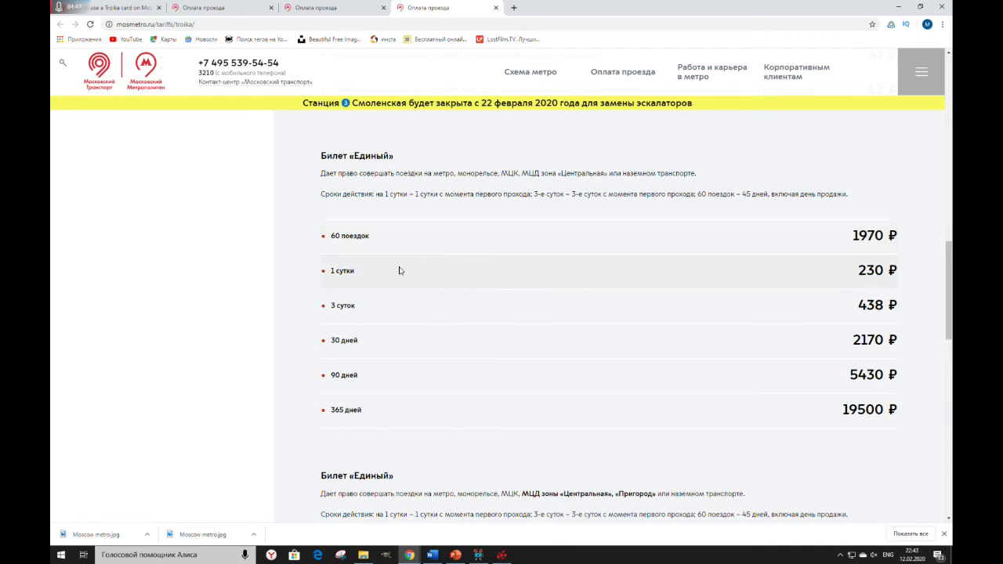
{"action": "mouse_move", "coordinate": [330, 273]}
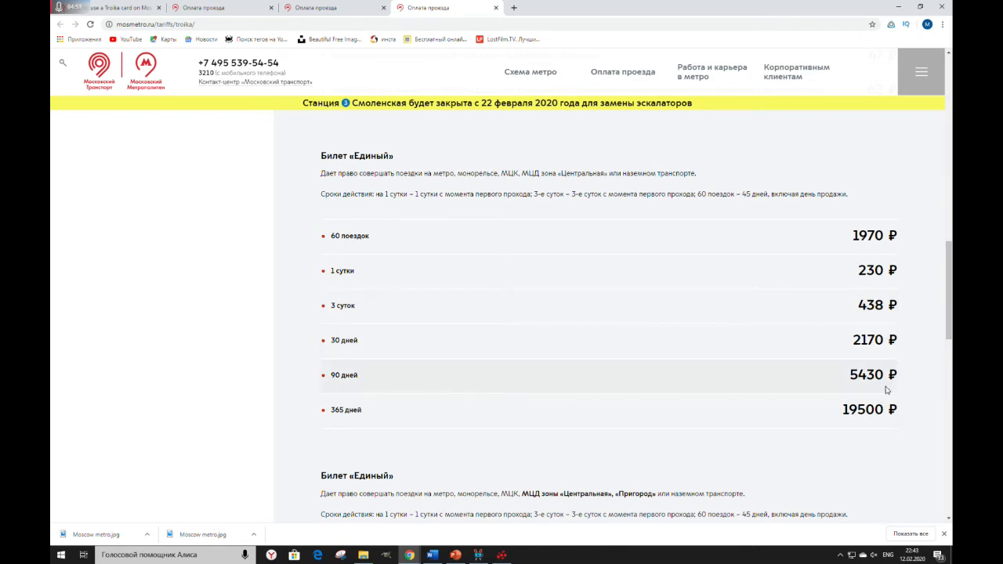
{"action": "scroll", "scroll_direction": "down", "scroll_amount": 3}
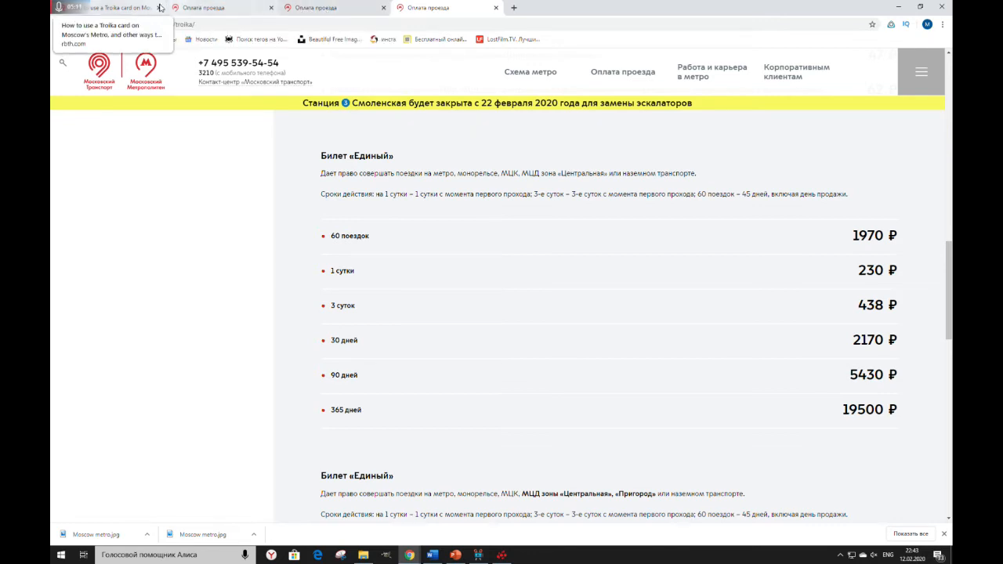
{"action": "left_click", "coordinate": [110, 7]}
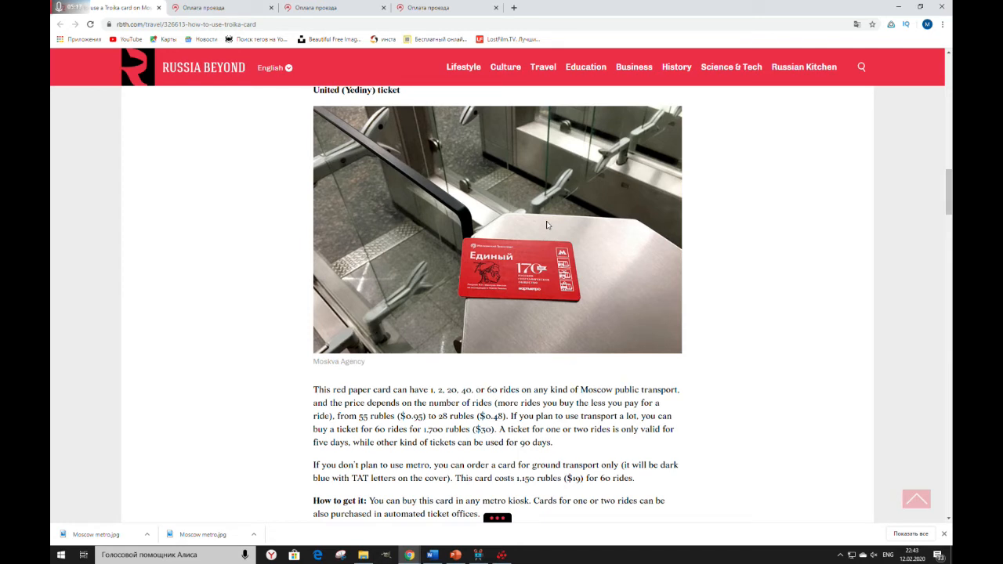
{"action": "mouse_move", "coordinate": [530, 341]}
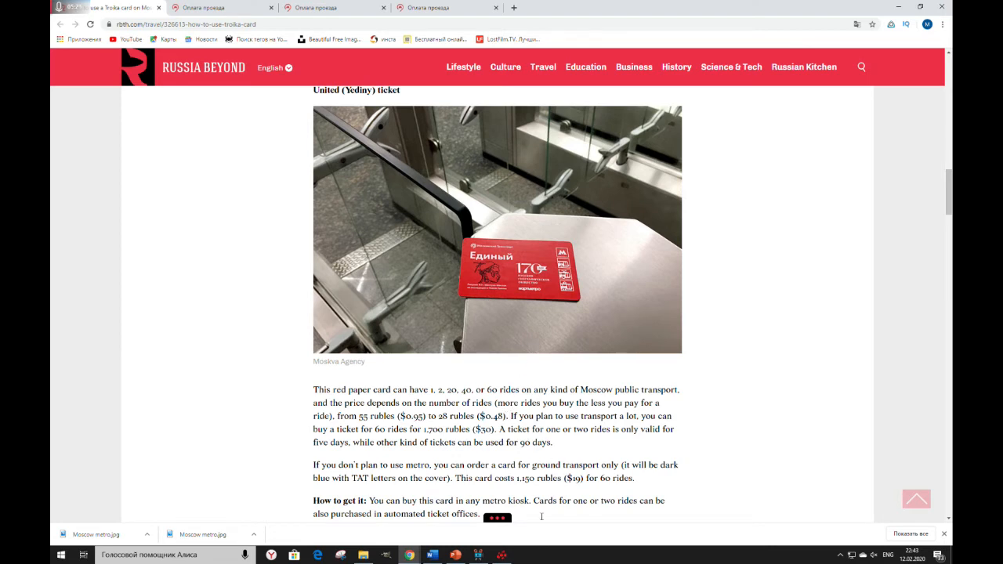
{"action": "mouse_move", "coordinate": [737, 439]}
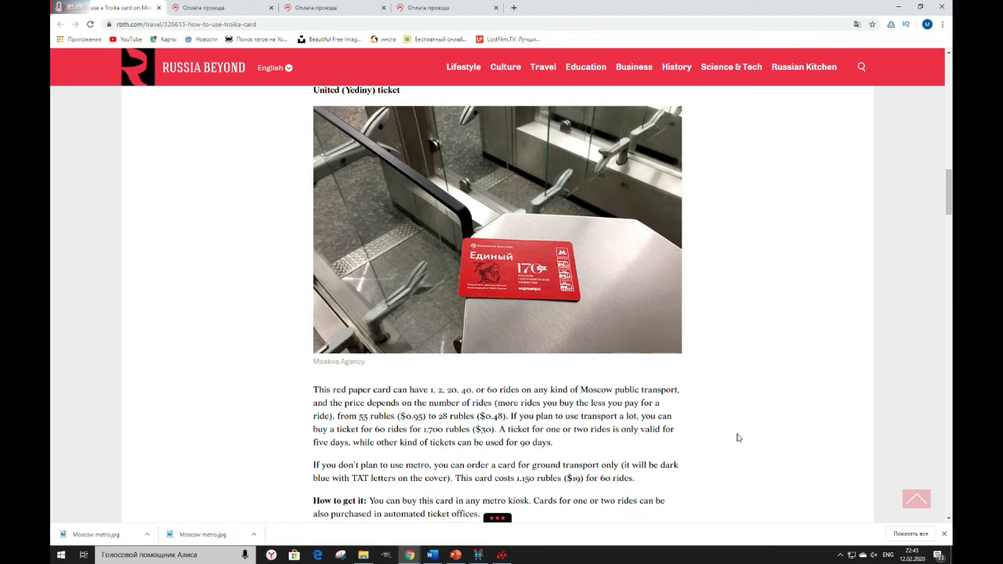
Read the article past the United (Yediny) ticket to the Daily tickets heading
{"action": "scroll", "scroll_direction": "down", "scroll_amount": 3}
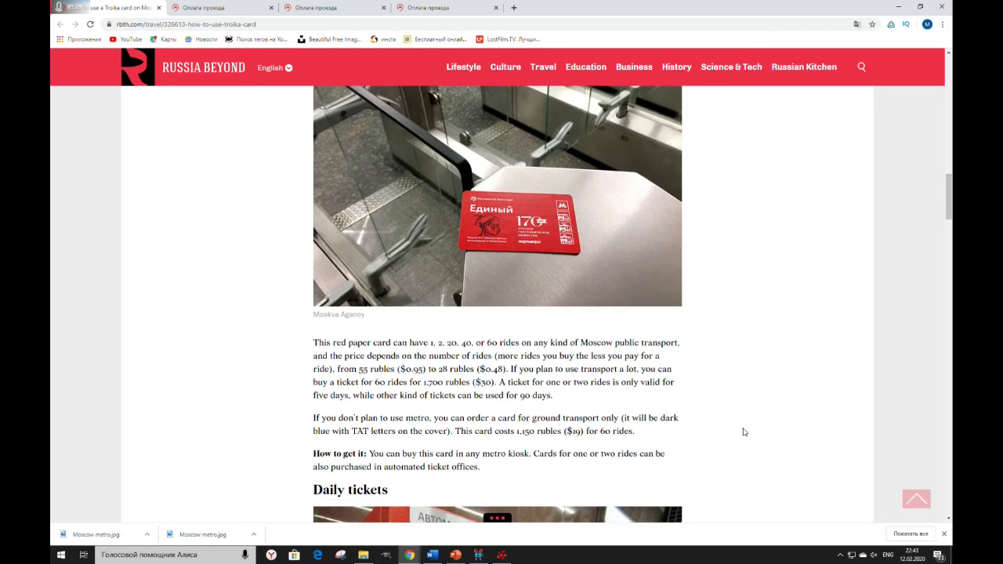
{"action": "mouse_move", "coordinate": [749, 433]}
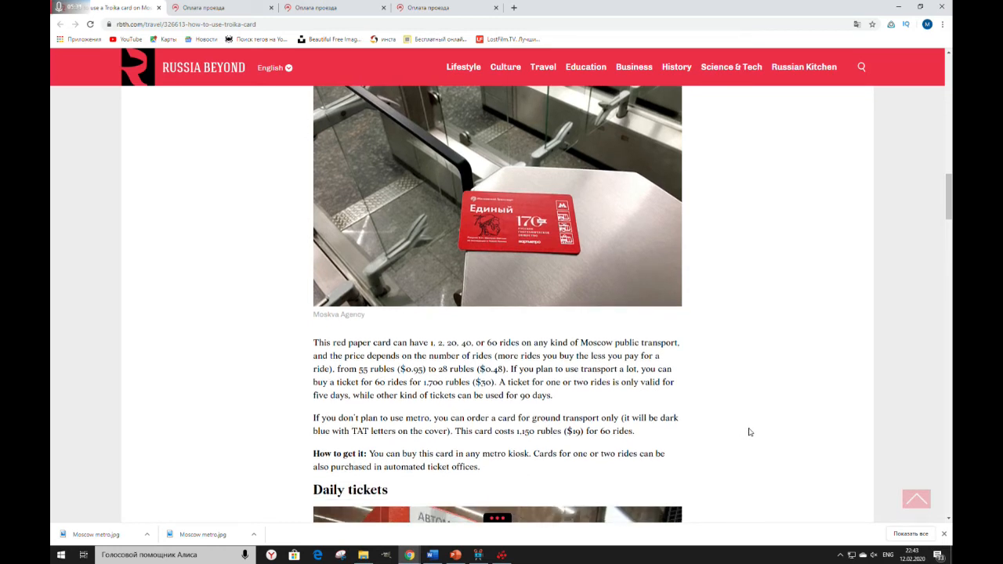
{"action": "mouse_move", "coordinate": [718, 417]}
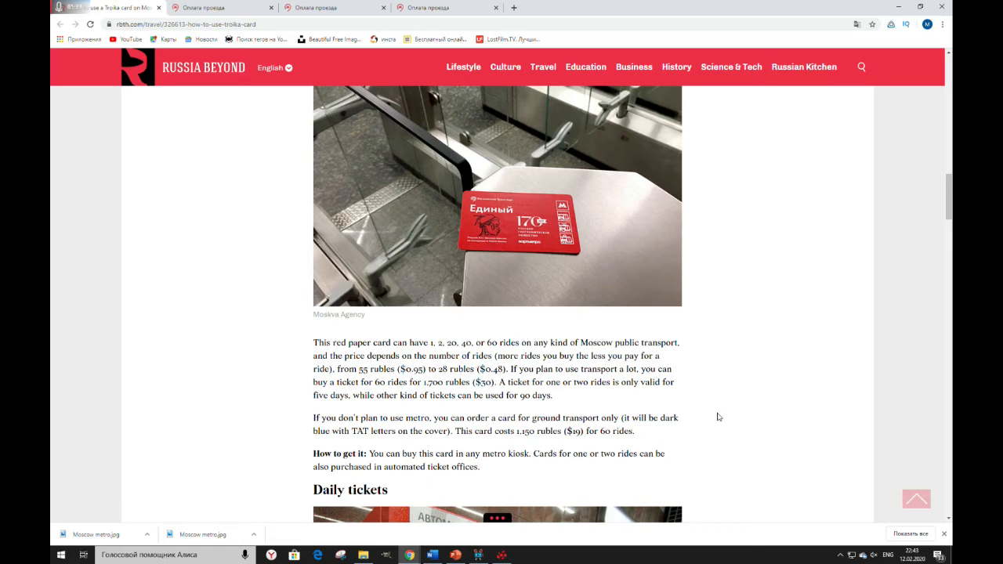
{"action": "scroll", "scroll_direction": "down", "scroll_amount": 3}
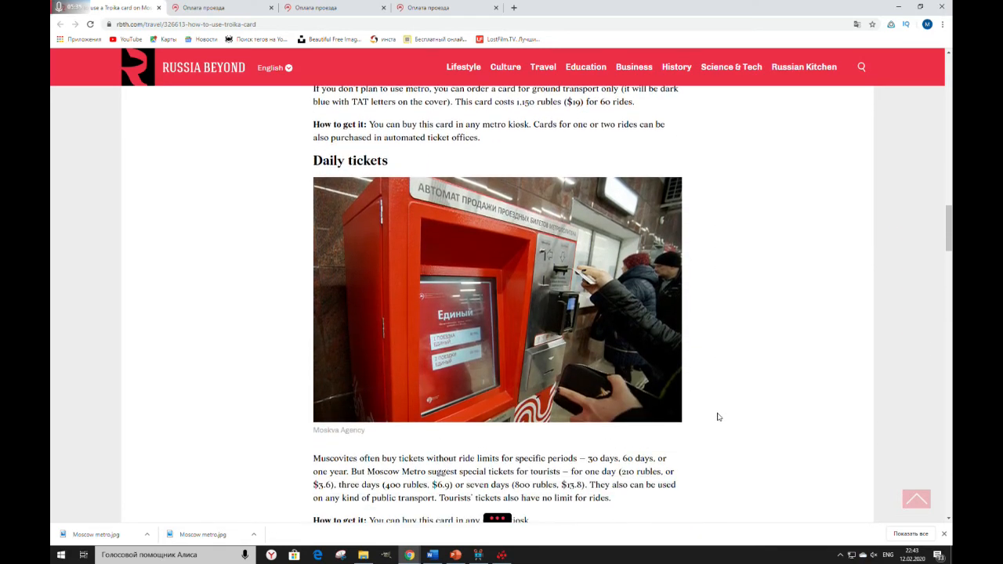
{"action": "scroll", "scroll_direction": "down", "scroll_amount": 3}
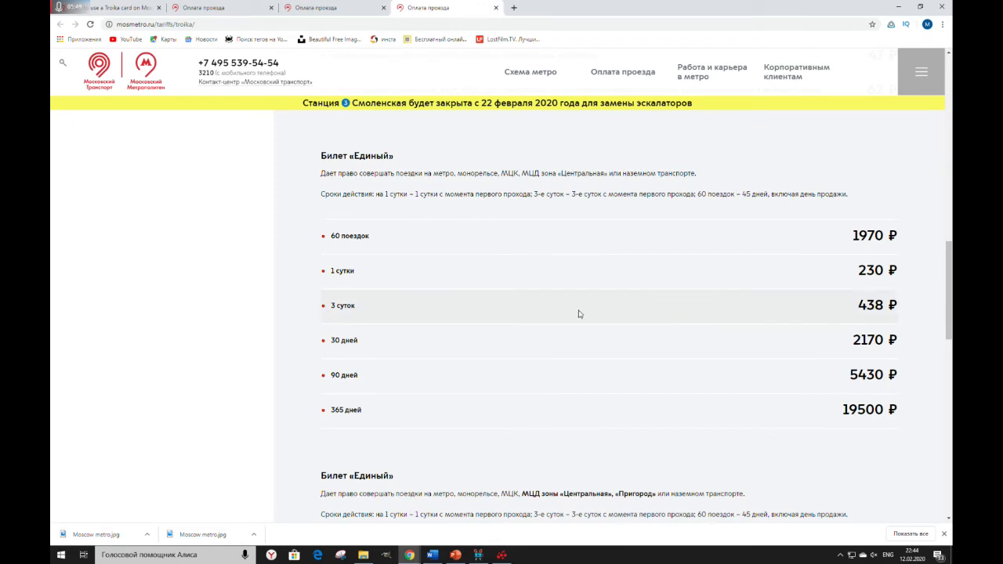
{"action": "mouse_move", "coordinate": [862, 282]}
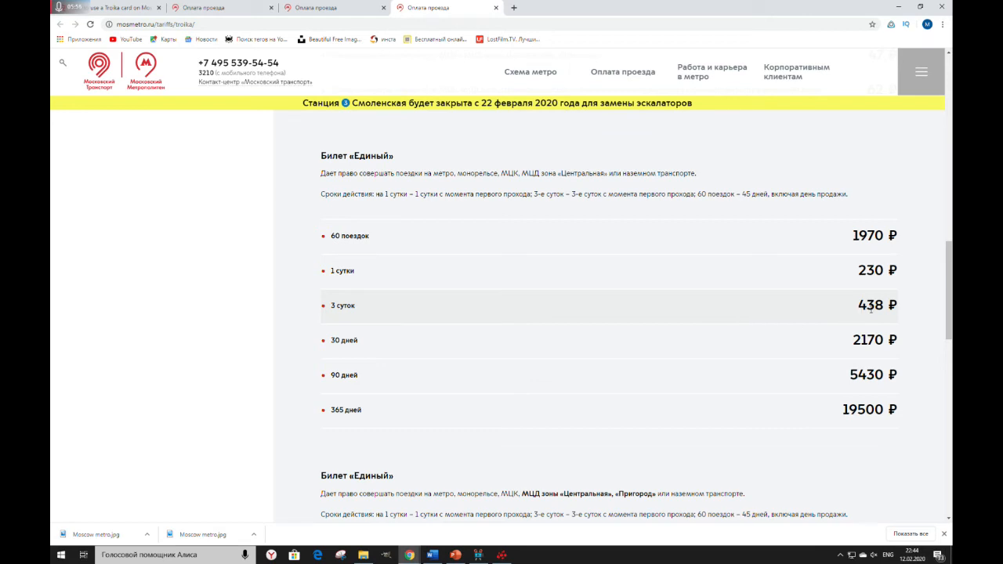
{"action": "mouse_move", "coordinate": [304, 353]}
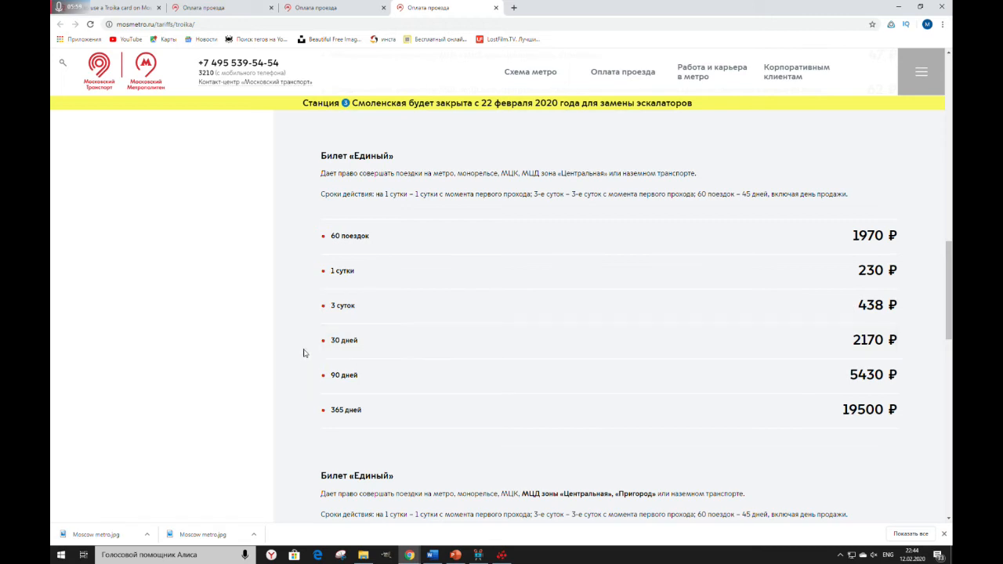
{"action": "mouse_move", "coordinate": [392, 357]}
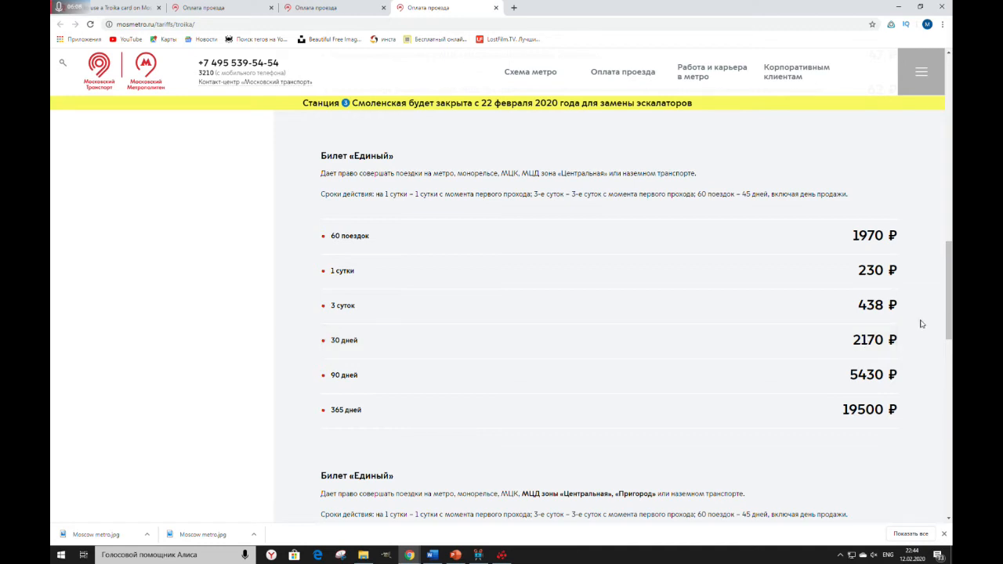
{"action": "mouse_move", "coordinate": [315, 249]}
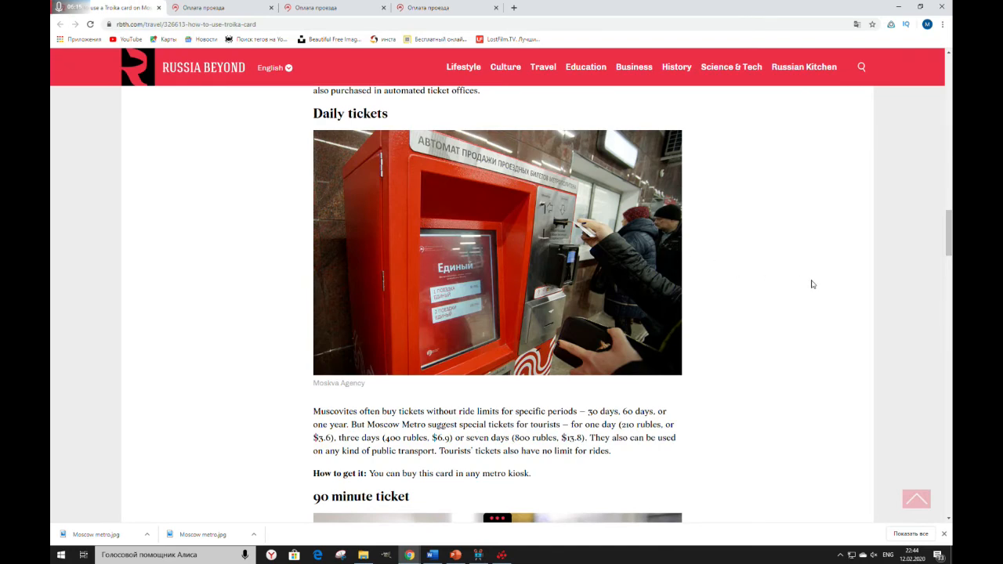
Read past the 90 minute ticket to the Payment via smartphones section with its 40-ruble fare
{"action": "scroll", "scroll_direction": "down", "scroll_amount": 3}
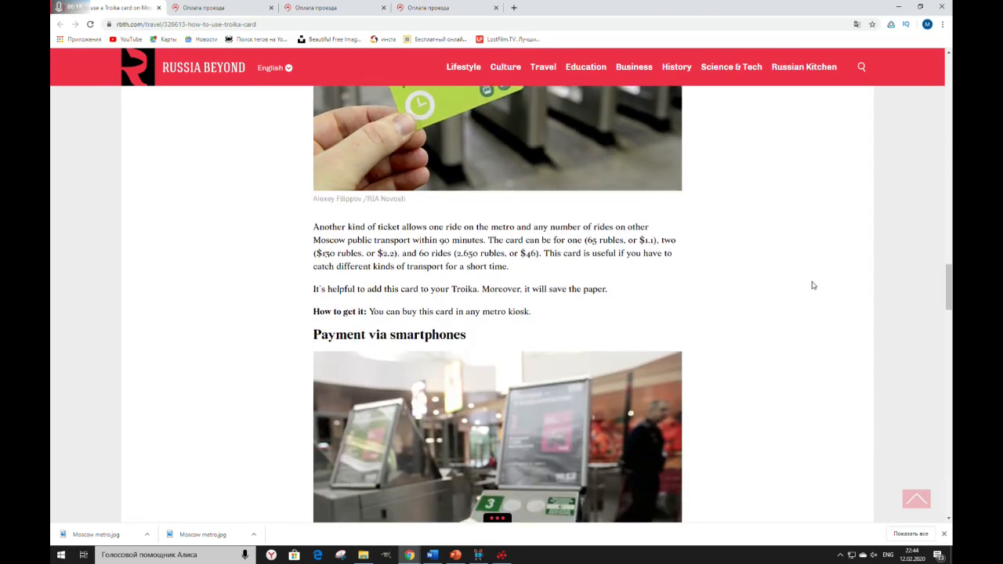
{"action": "scroll", "scroll_direction": "down", "scroll_amount": 3}
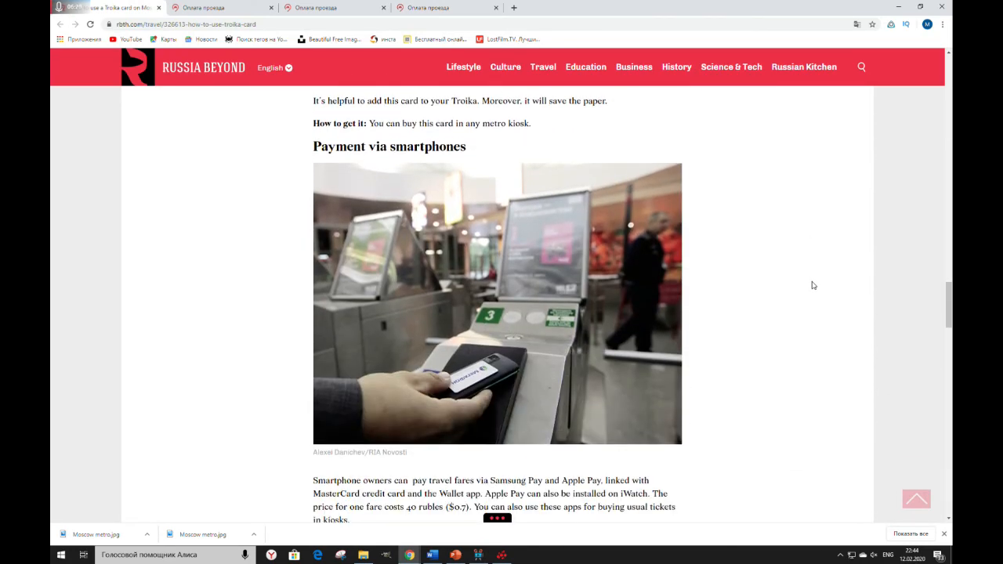
{"action": "scroll", "scroll_direction": "down", "scroll_amount": 3}
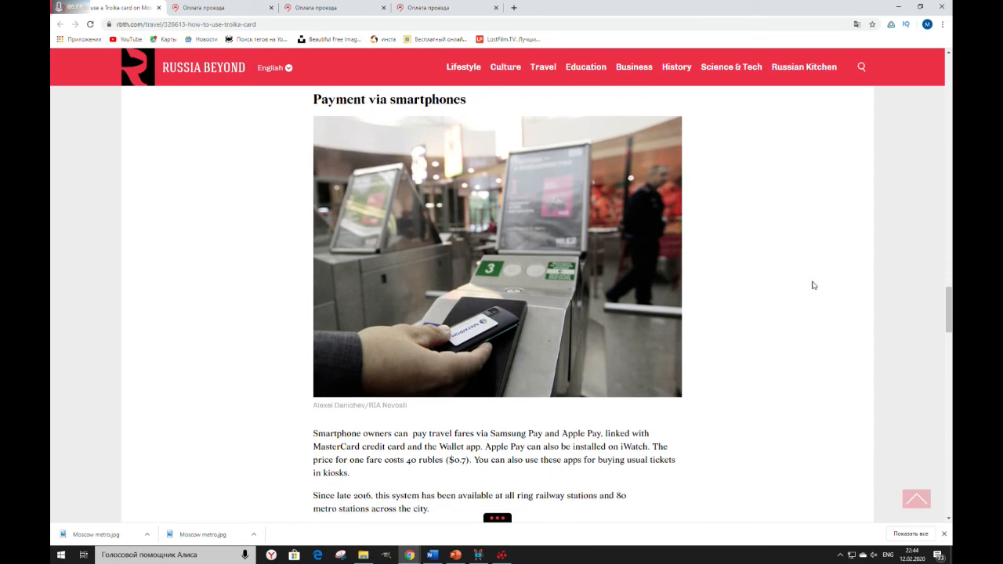
{"action": "mouse_move", "coordinate": [833, 278]}
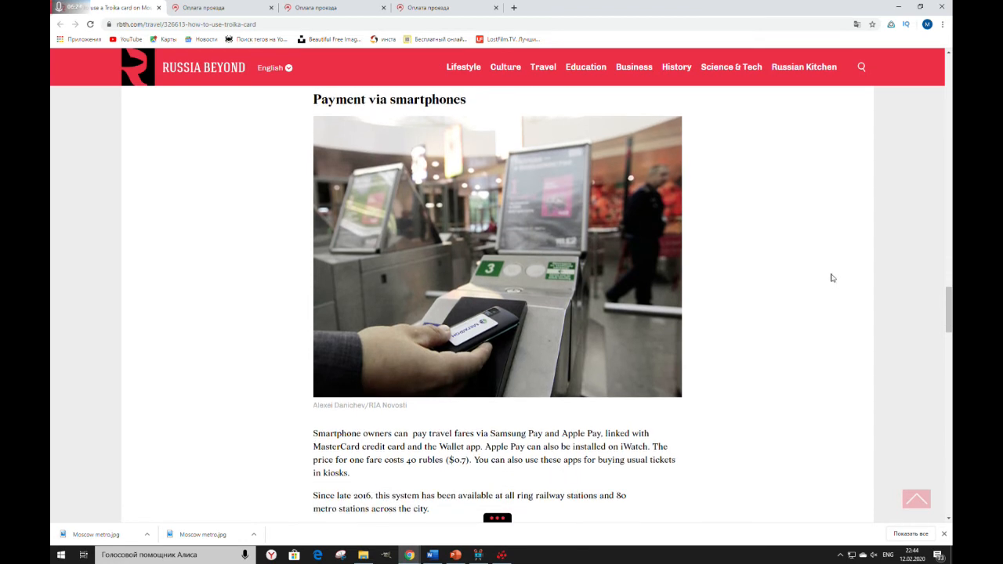
{"action": "mouse_move", "coordinate": [837, 280]}
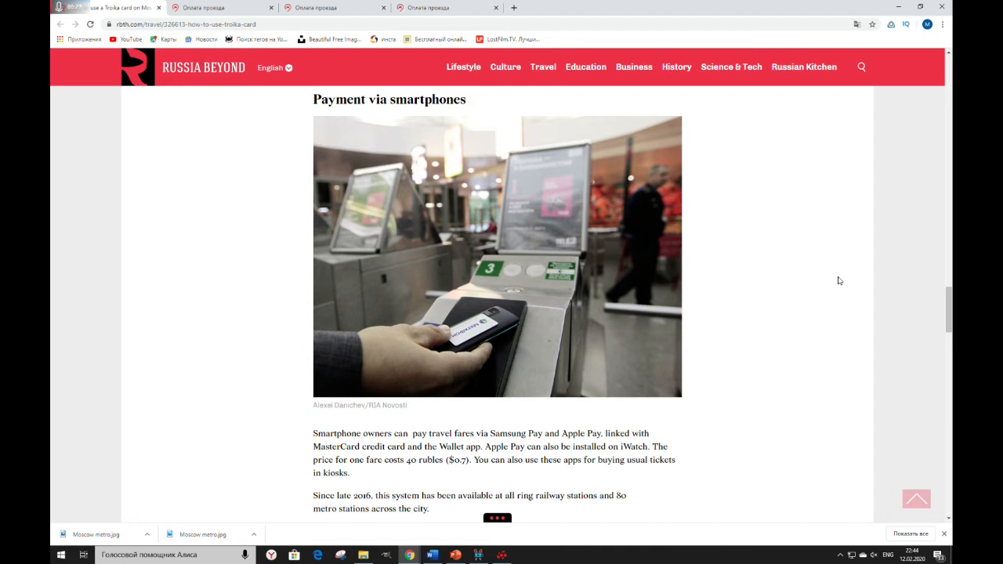
{"action": "mouse_move", "coordinate": [843, 279]}
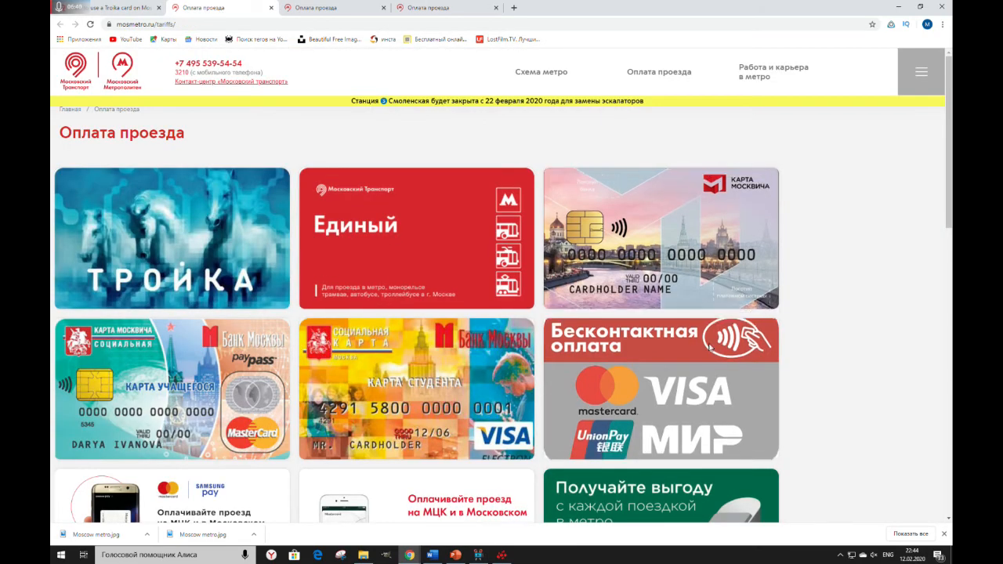
Check the Apple Pay fare page showing 44 ₽ and 51 ₽ trips, then return to the article
{"action": "scroll", "scroll_direction": "down", "scroll_amount": 3}
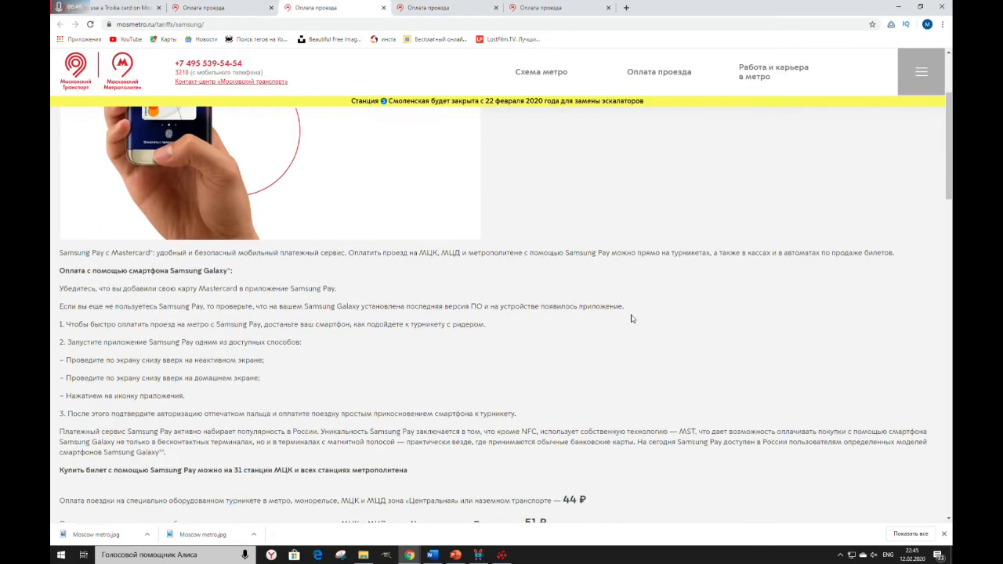
{"action": "scroll", "scroll_direction": "down", "scroll_amount": 3}
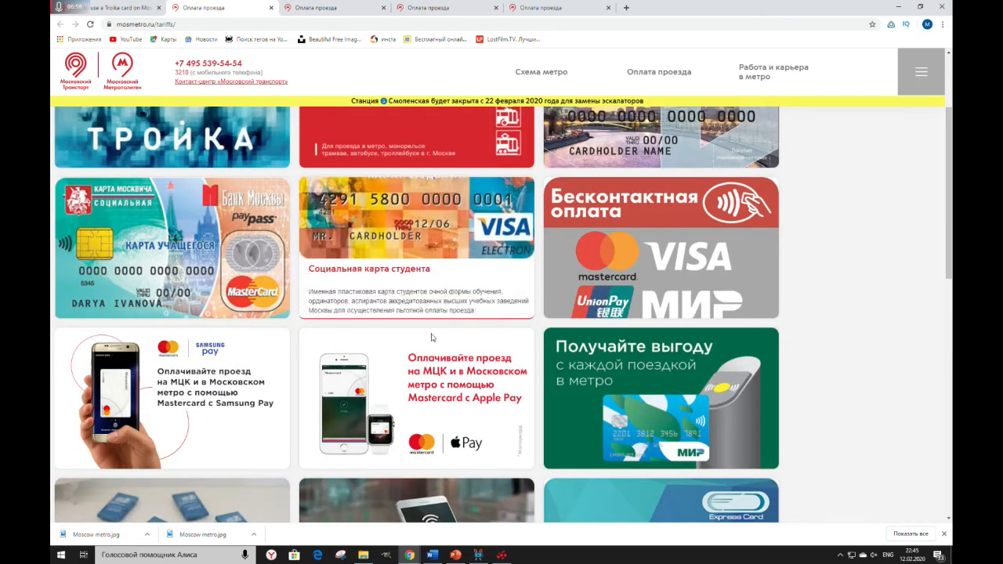
{"action": "left_click", "coordinate": [417, 398]}
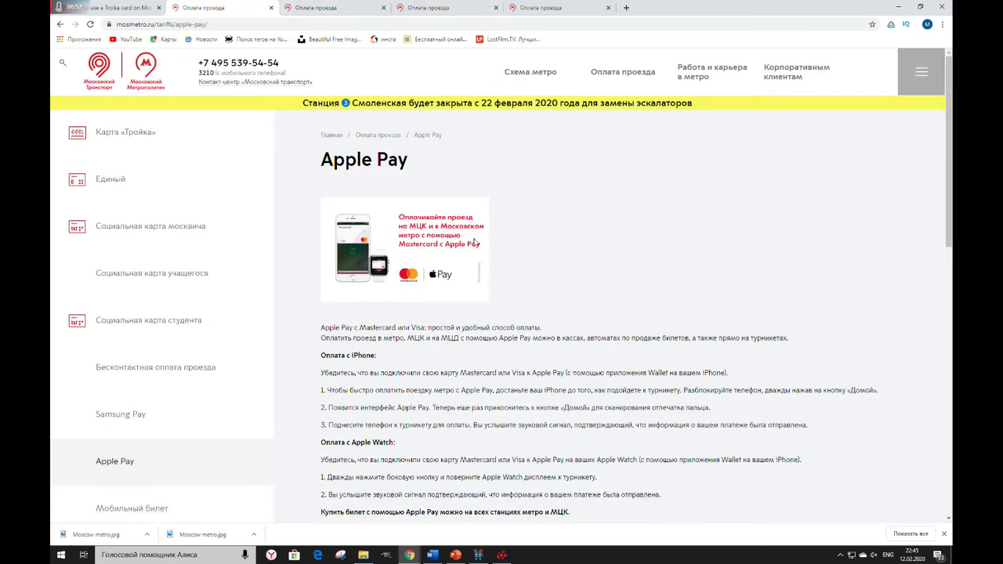
{"action": "scroll", "scroll_direction": "down", "scroll_amount": 3}
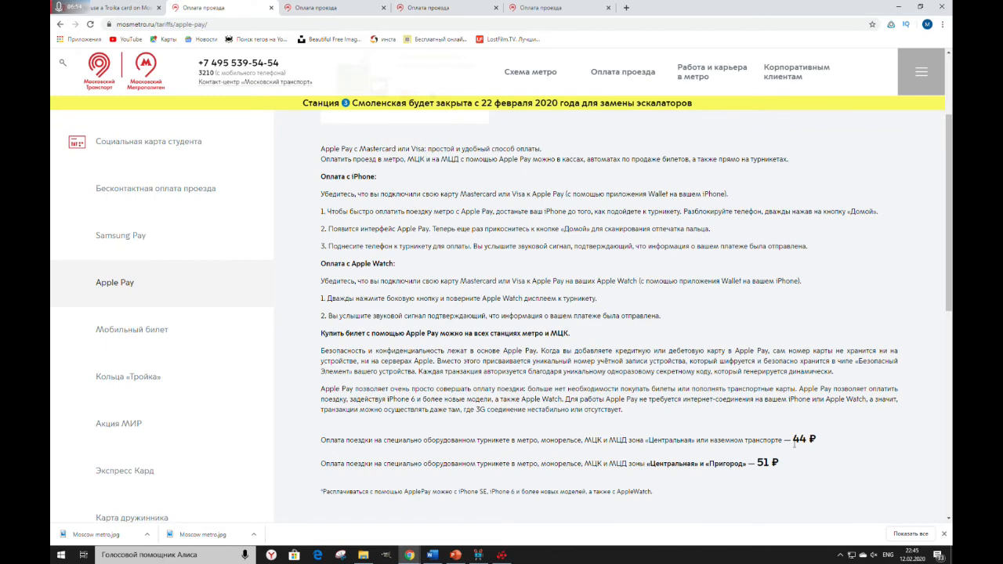
{"action": "left_click", "coordinate": [110, 6]}
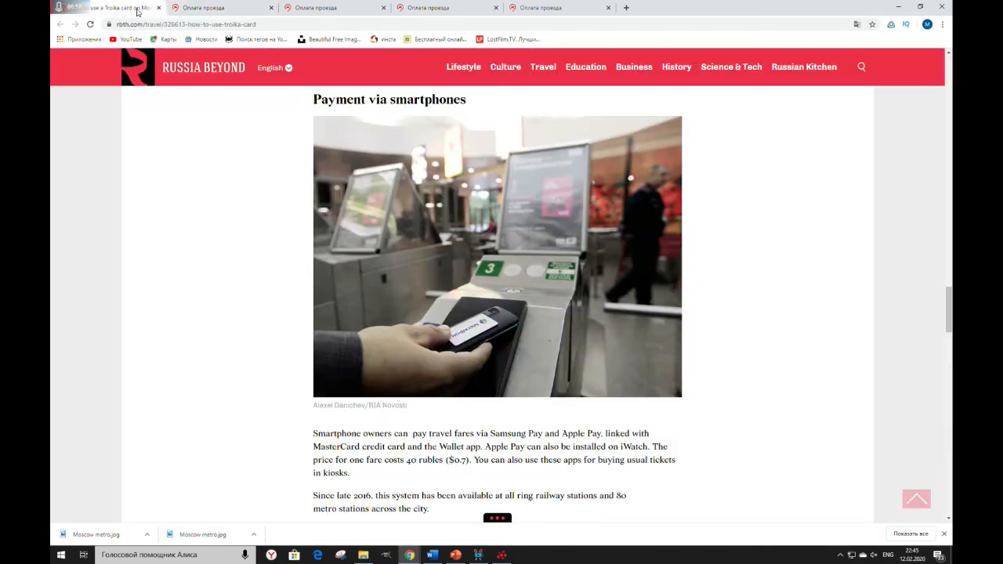
Read the rest of the smartphone payment section, future turnstiles and how to get it, to the Jewelry heading
{"action": "scroll", "scroll_direction": "down", "scroll_amount": 3}
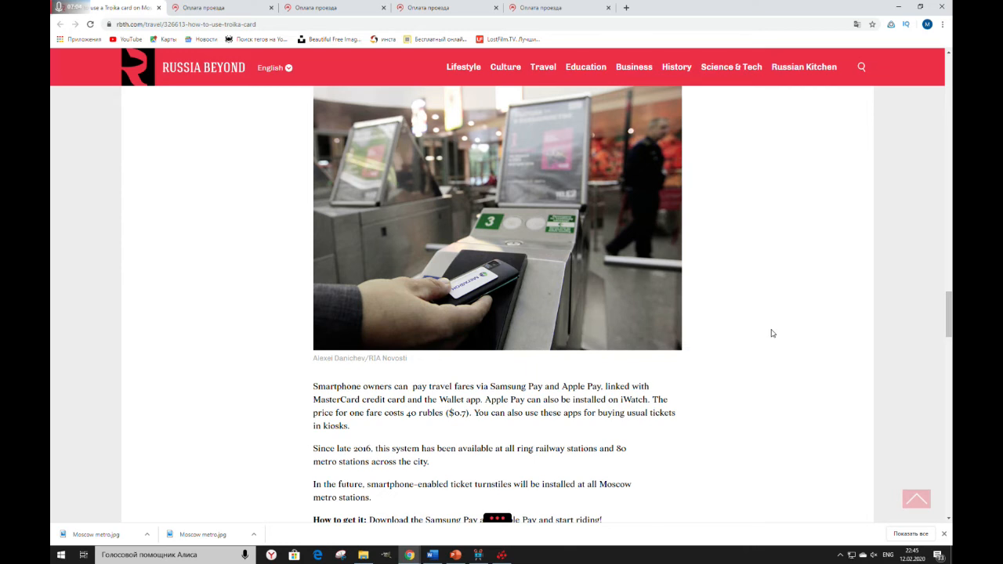
{"action": "mouse_move", "coordinate": [780, 329]}
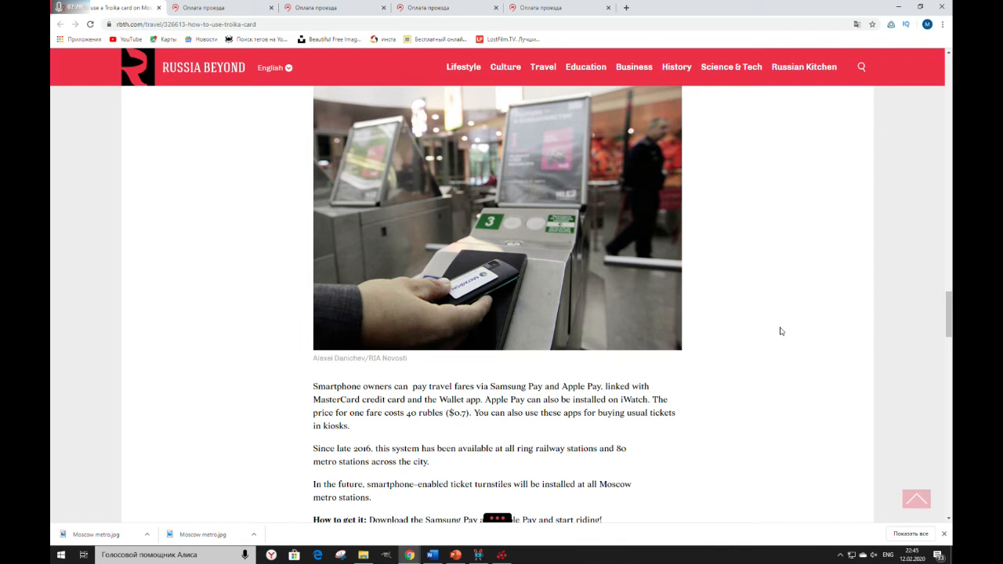
{"action": "mouse_move", "coordinate": [784, 332]}
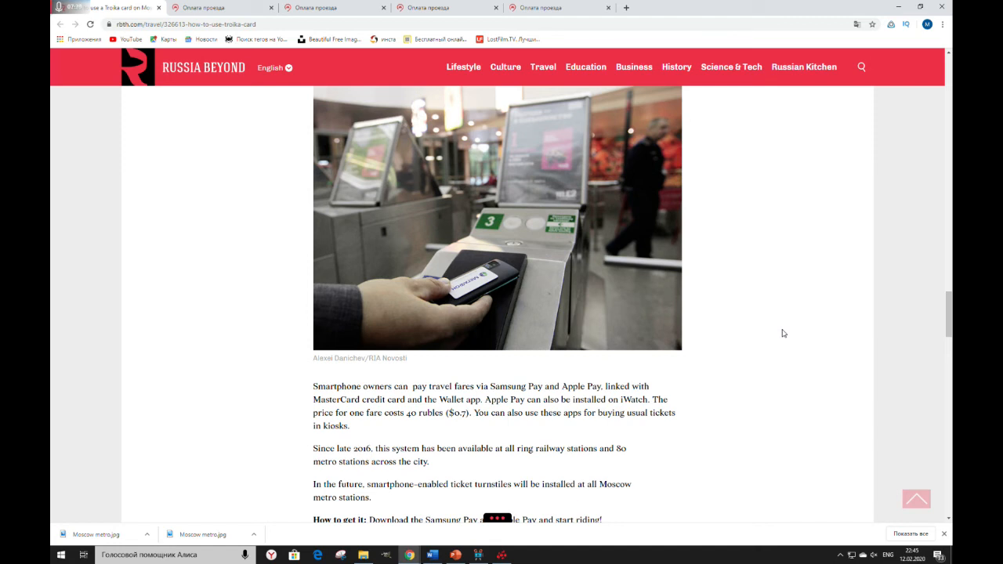
{"action": "scroll", "scroll_direction": "down", "scroll_amount": 3}
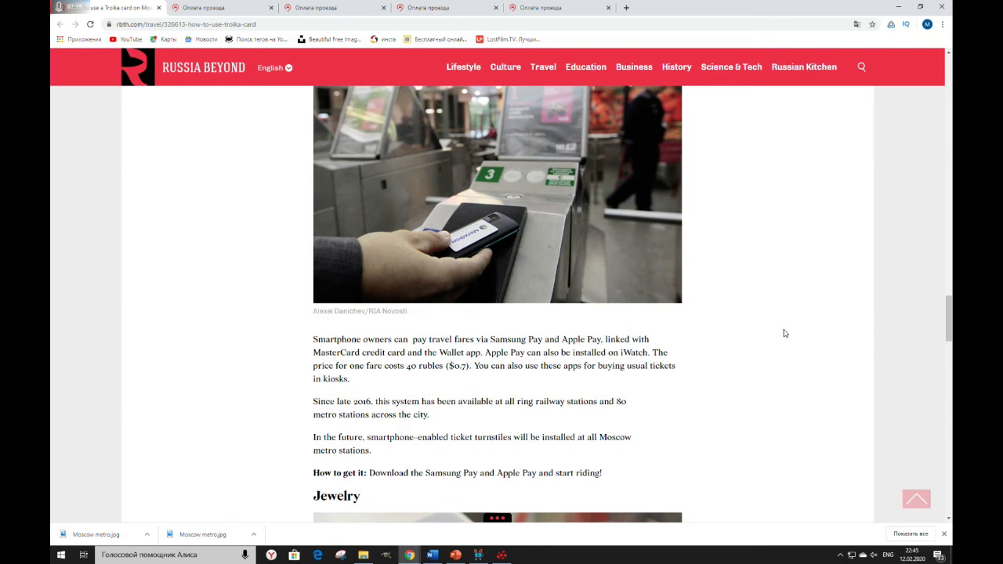
Scroll through the Jewelry section on Troika bracelets, rings, keychains and microchip implants to the closing attribution
{"action": "scroll", "scroll_direction": "down", "scroll_amount": 3}
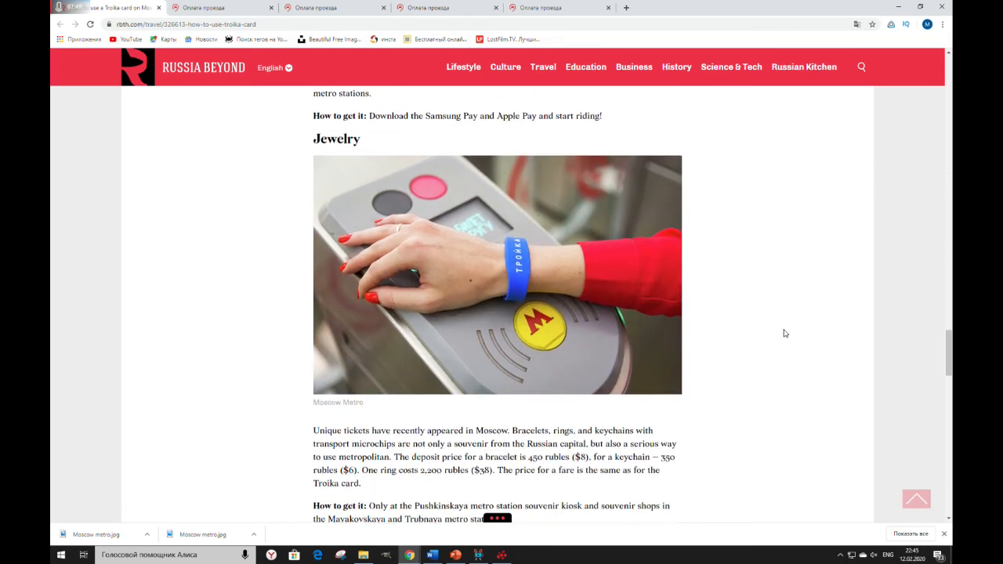
{"action": "scroll", "scroll_direction": "down", "scroll_amount": 3}
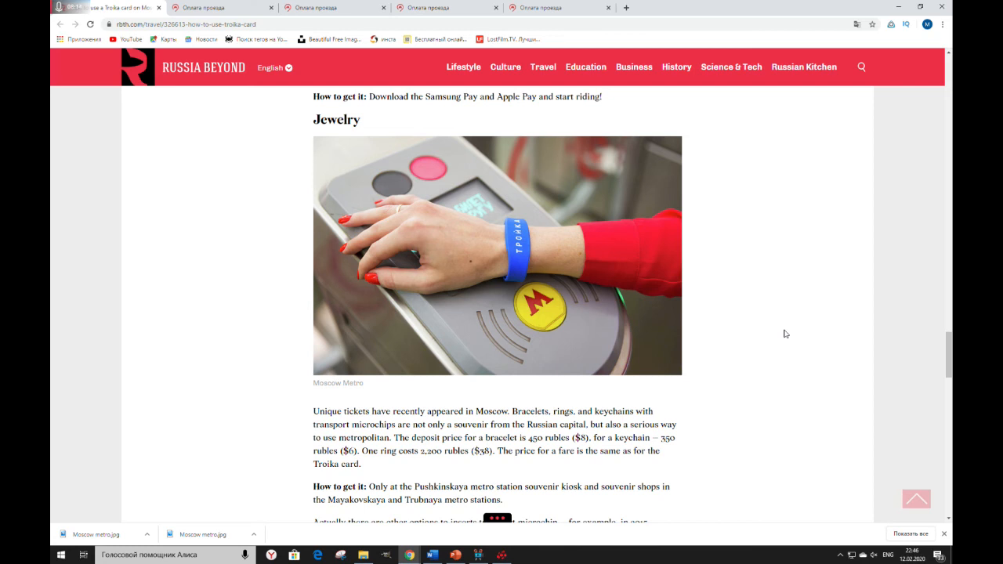
{"action": "mouse_move", "coordinate": [786, 341]}
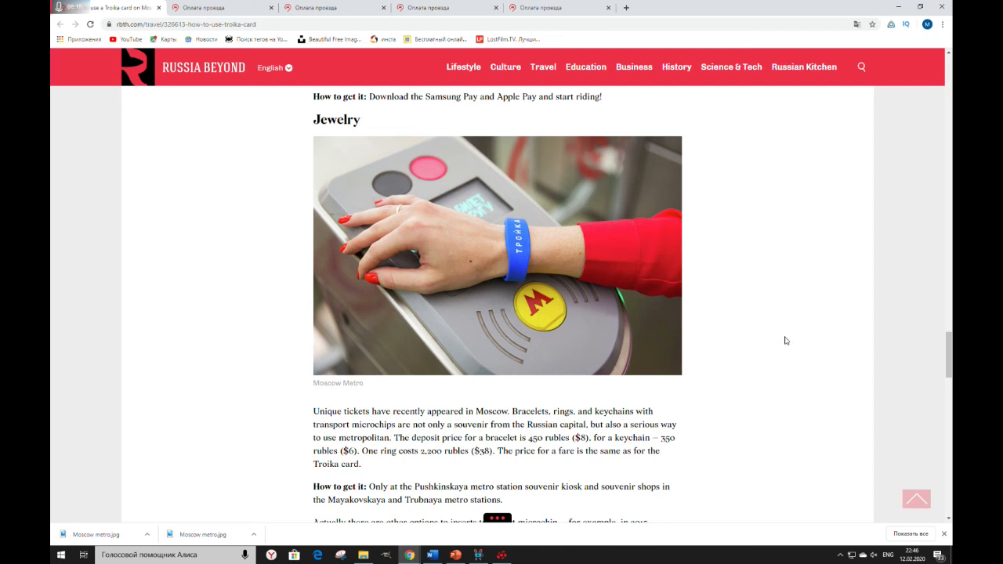
{"action": "scroll", "scroll_direction": "down", "scroll_amount": 3}
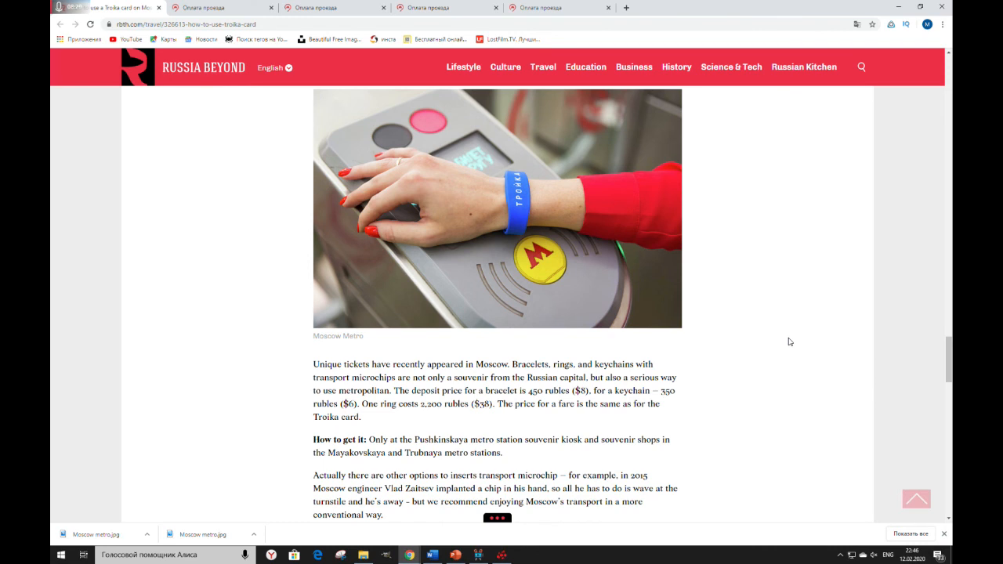
{"action": "mouse_move", "coordinate": [793, 343]}
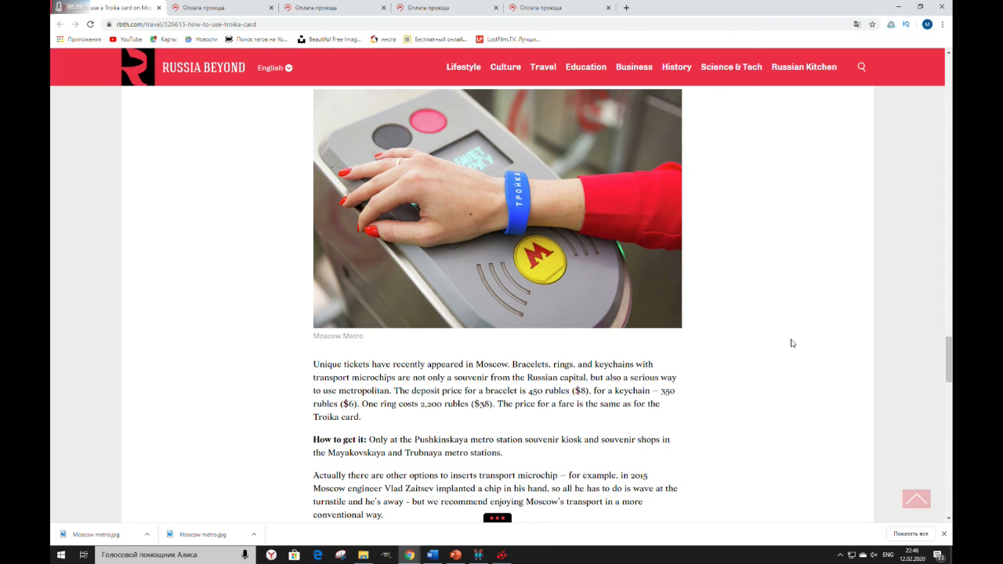
{"action": "scroll", "scroll_direction": "down", "scroll_amount": 3}
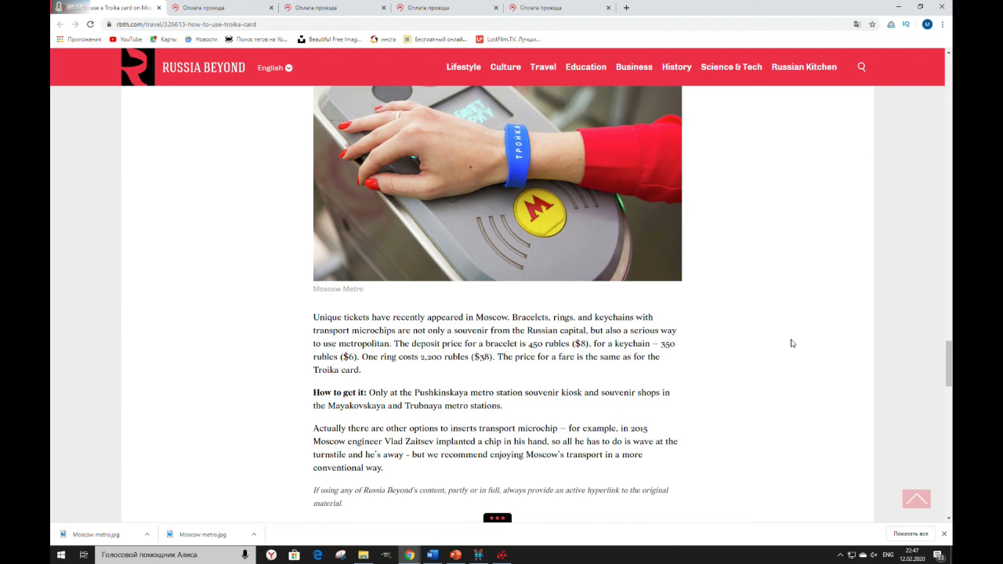
{"action": "mouse_move", "coordinate": [796, 340]}
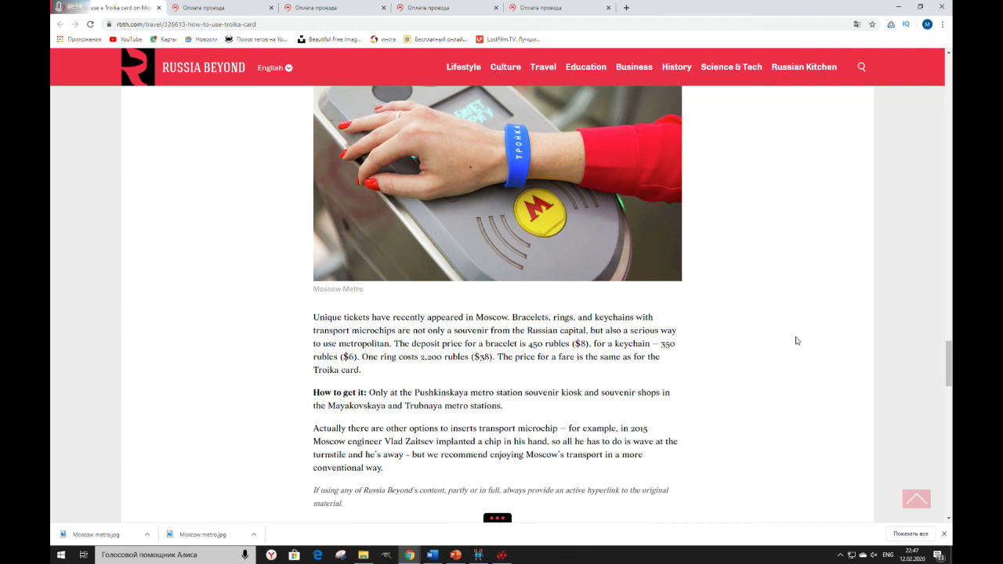